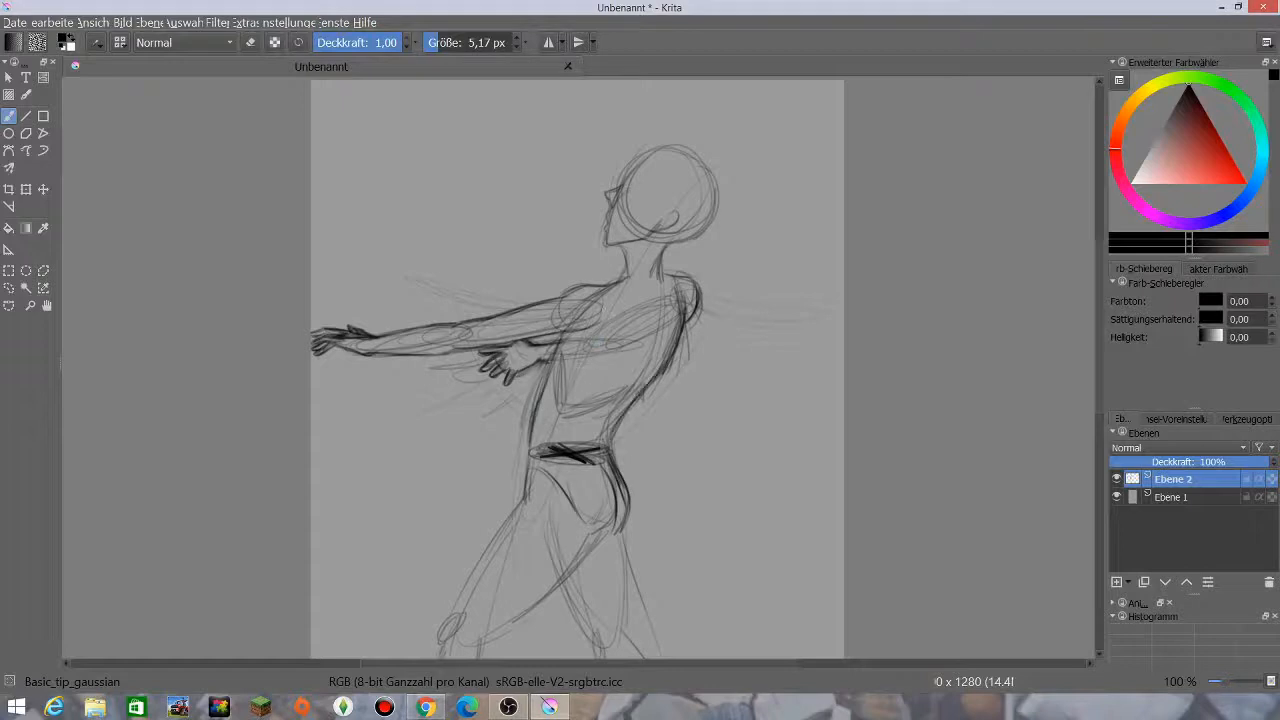
{"action": "mouse_move", "coordinate": [672, 336]}
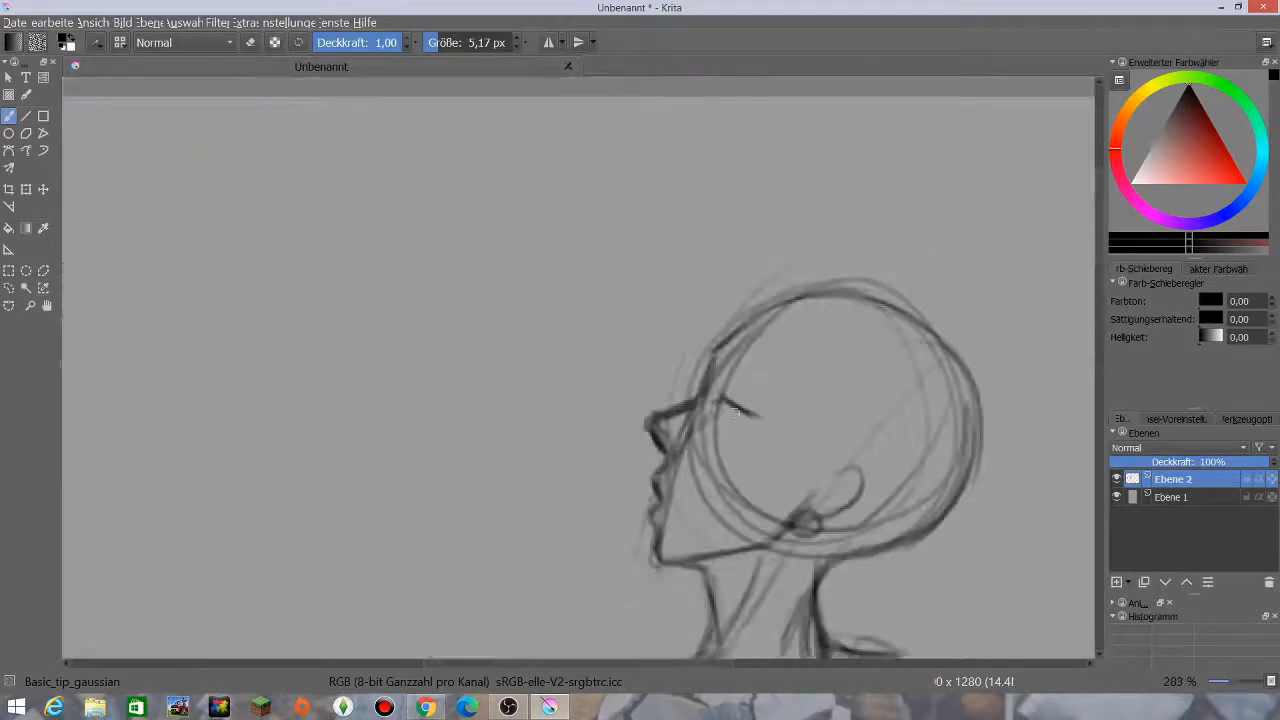
Step: Sketch the eye and ear onto the ballerina's profile head
{"action": "left_click_drag", "start_coordinate": [720, 410], "coordinate": [770, 420]}
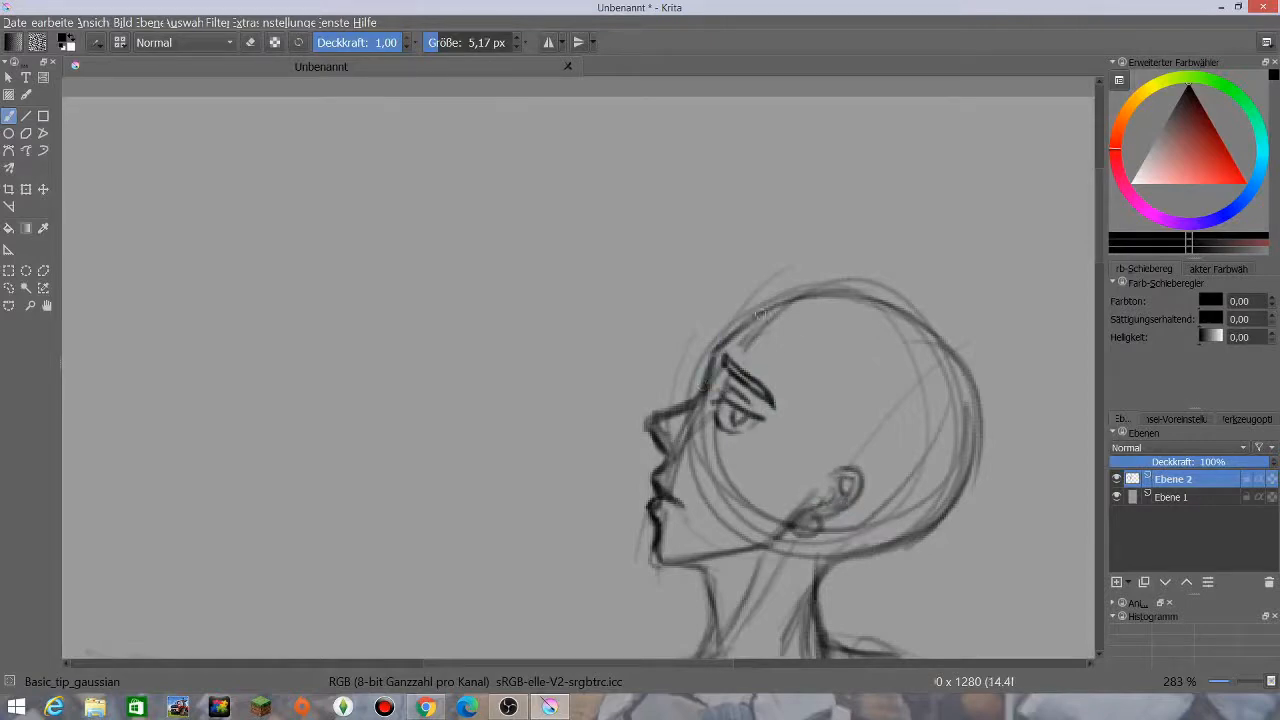
{"action": "left_click_drag", "start_coordinate": [760, 310], "coordinate": [860, 470]}
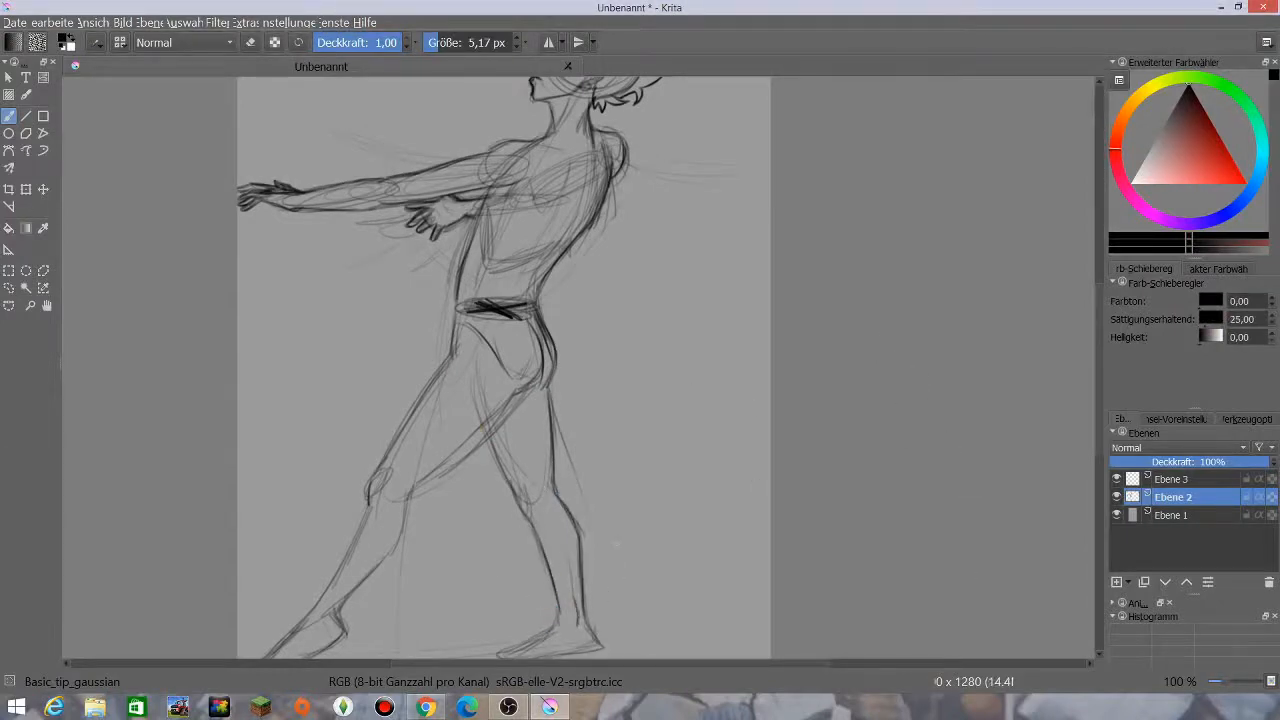
Step: Sketch the tutu and pointe shoes onto the ballerina figure
{"action": "left_click", "coordinate": [1172, 478]}
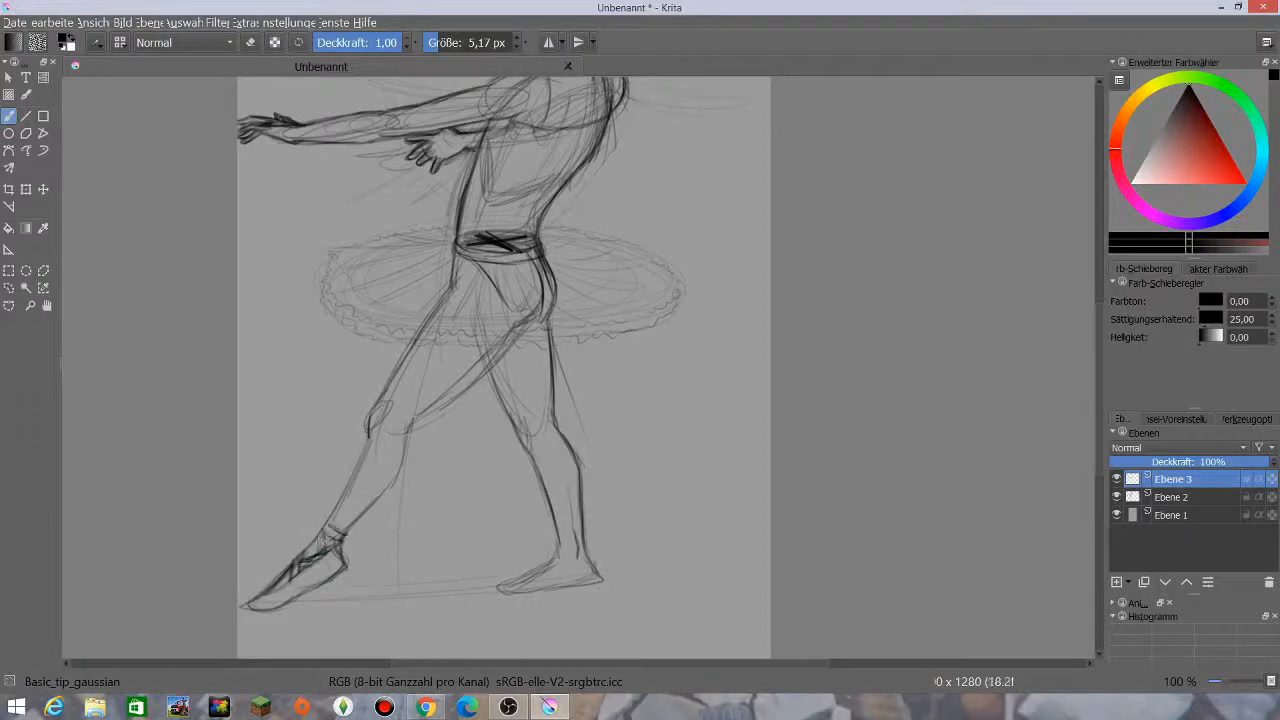
{"action": "left_click_drag", "start_coordinate": [330, 530], "coordinate": [560, 590]}
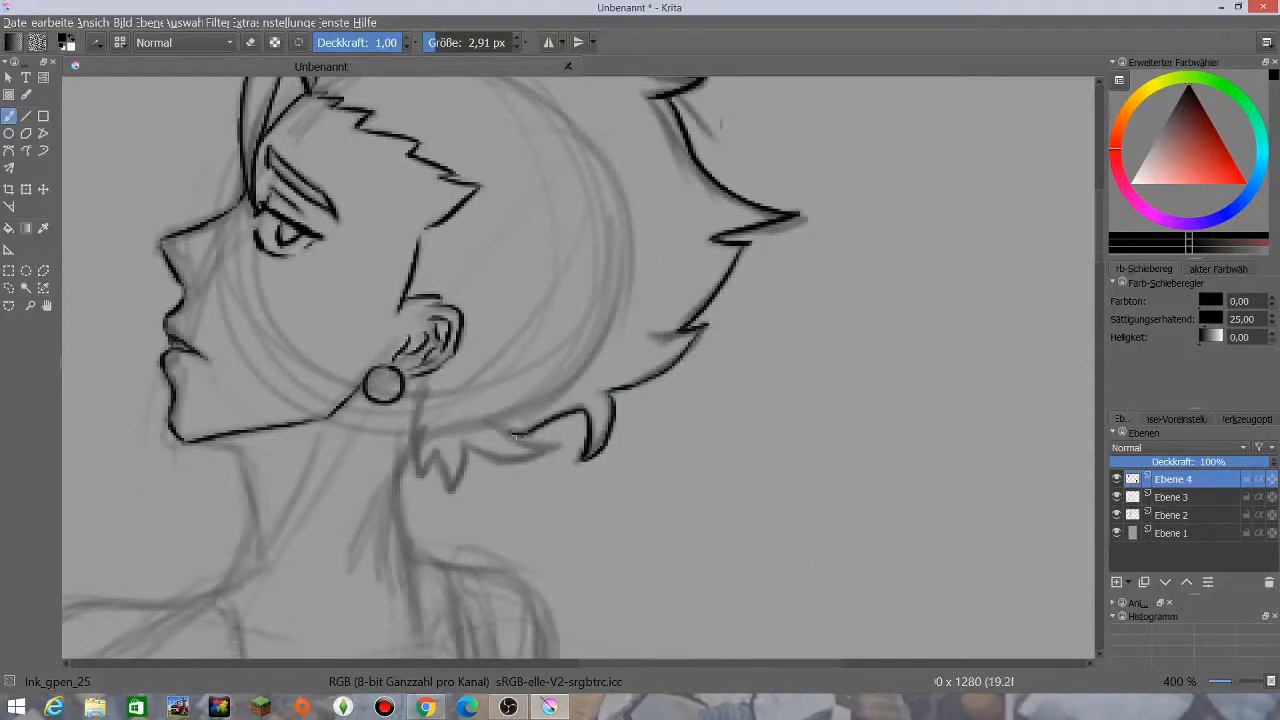
Step: Zoom out to continue inking the neck, arms, bodice straps and waistband on Ebene 4
{"action": "scroll", "scroll_direction": "down", "scroll_amount": 3}
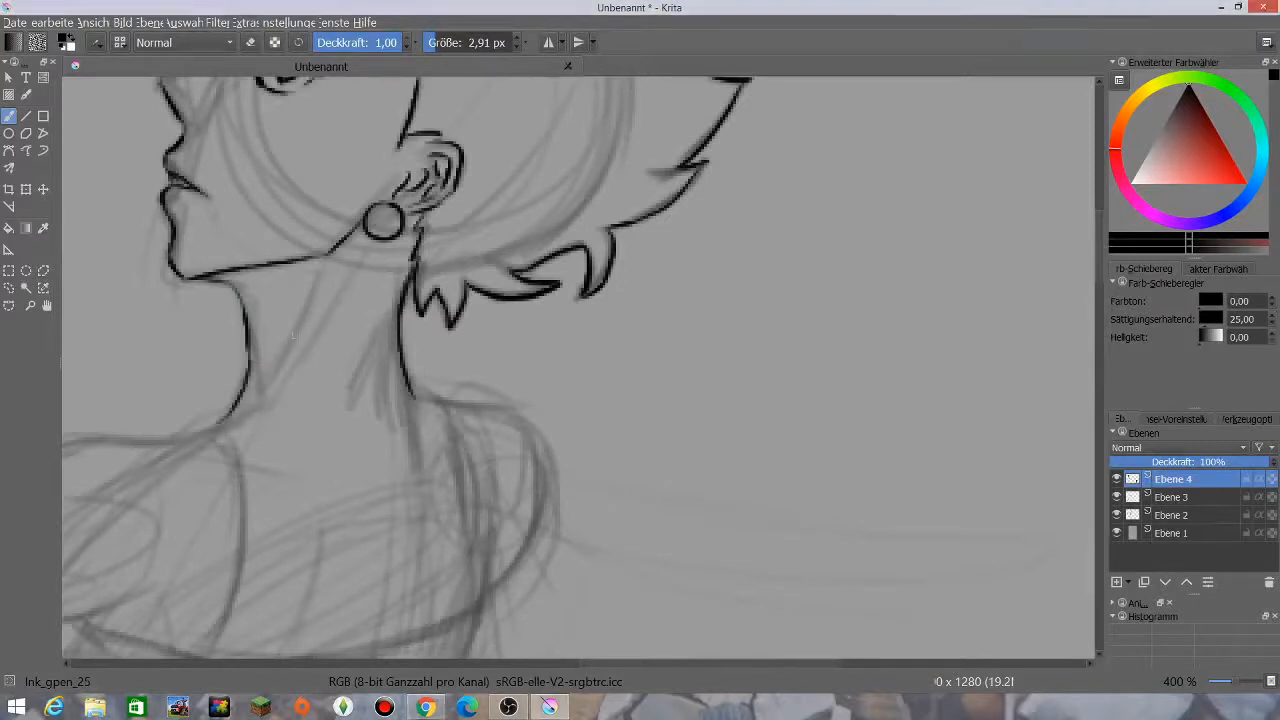
{"action": "scroll", "scroll_direction": "down", "scroll_amount": 3}
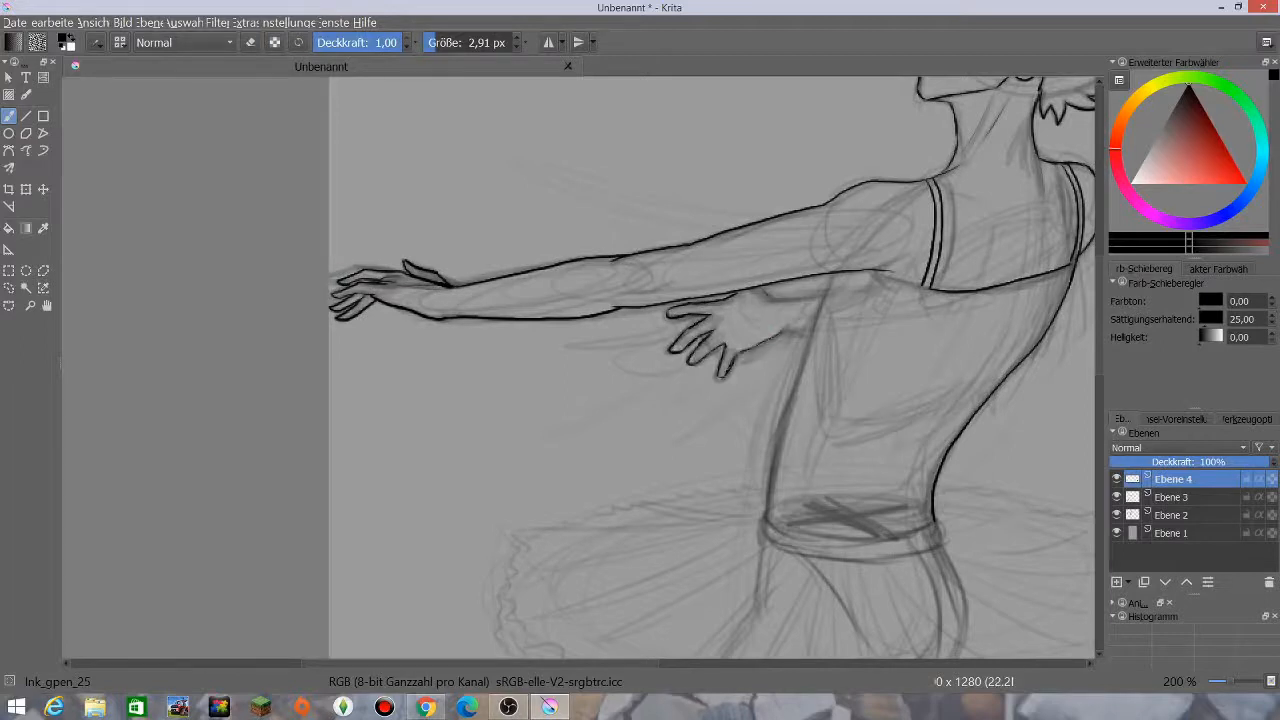
Step: Ink the bodice, the tutu's scalloped double-edged outline and the first upper-leg lines
{"action": "left_click_drag", "start_coordinate": [770, 296], "coordinate": [800, 336]}
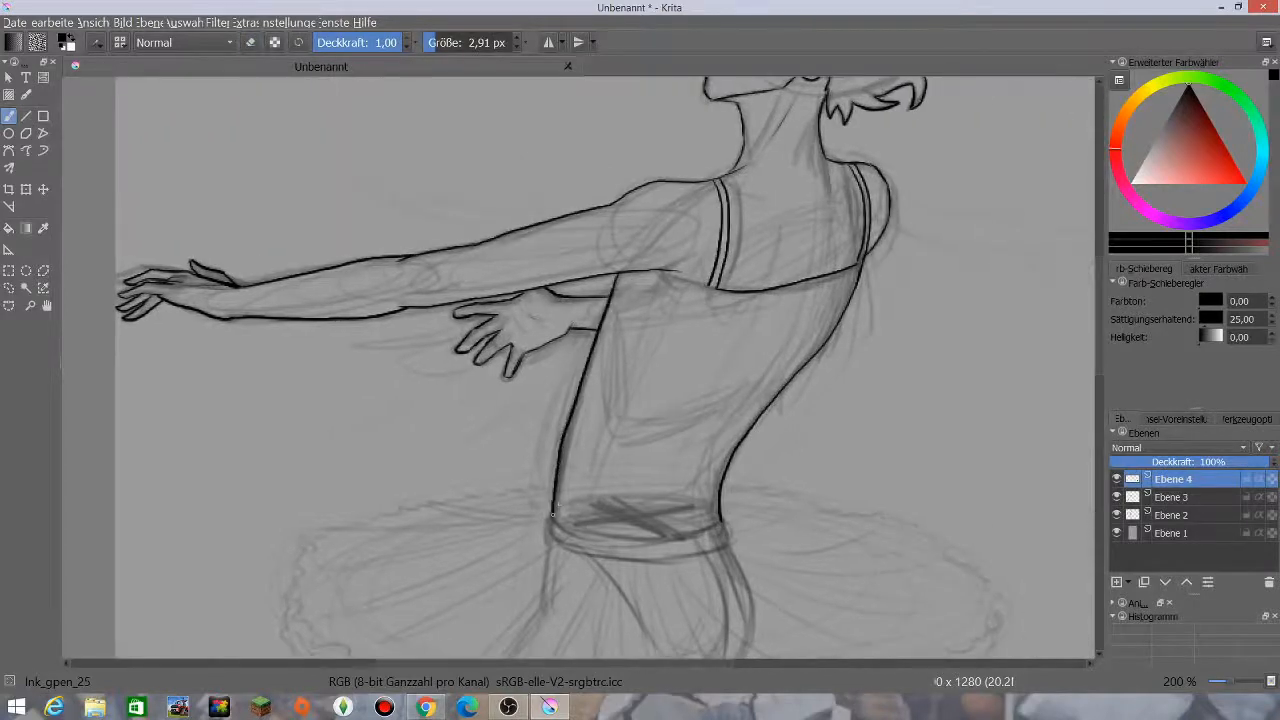
{"action": "scroll", "scroll_direction": "down", "scroll_amount": 3}
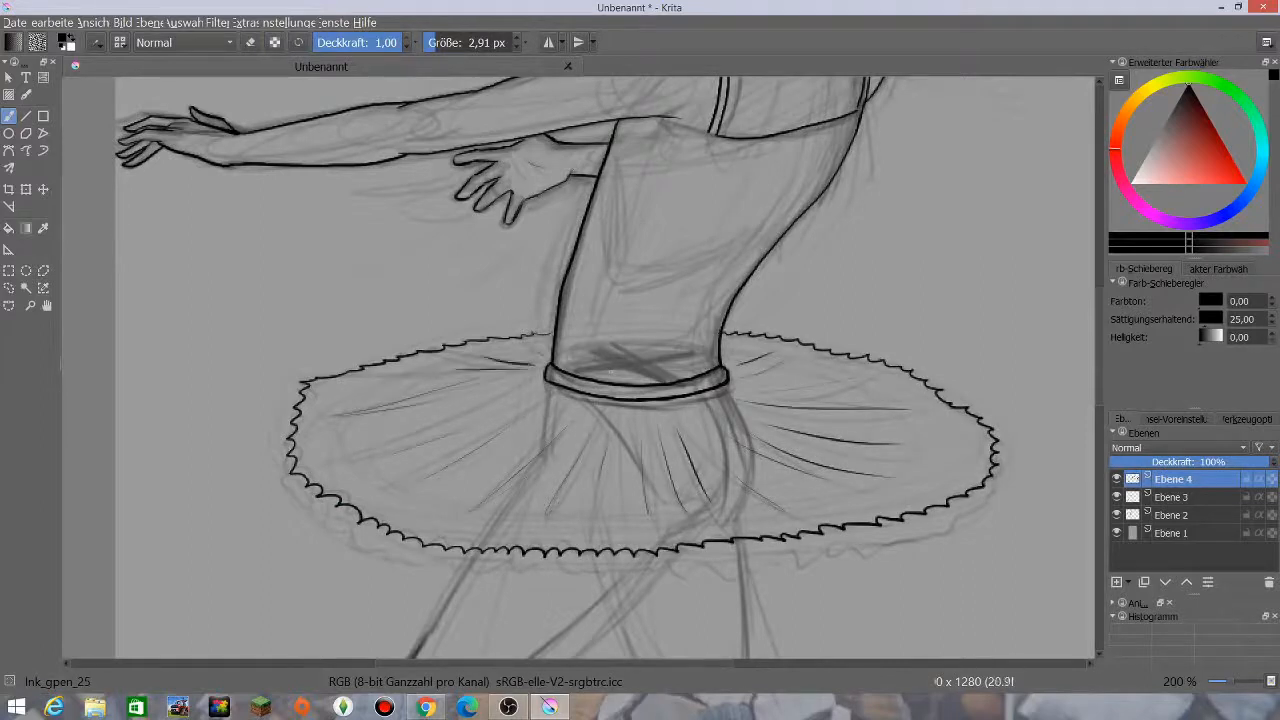
{"action": "scroll", "scroll_direction": "down", "scroll_amount": 3}
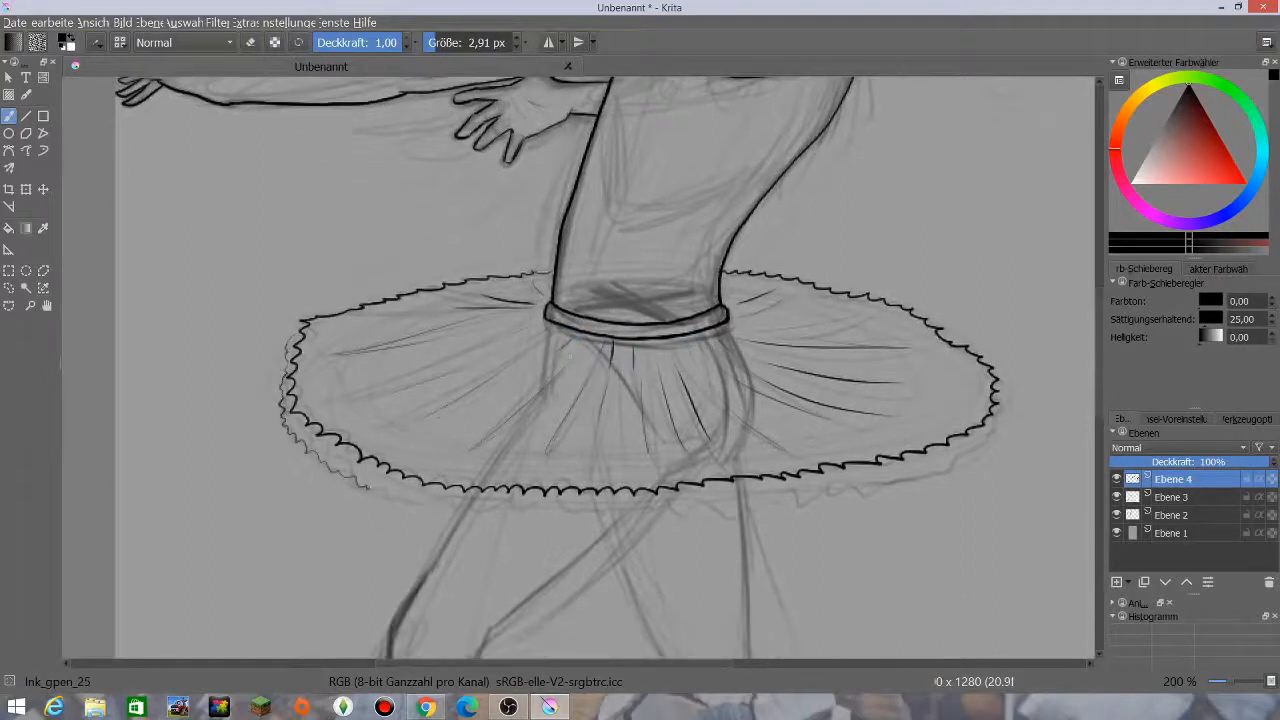
{"action": "scroll", "scroll_direction": "down", "scroll_amount": 3}
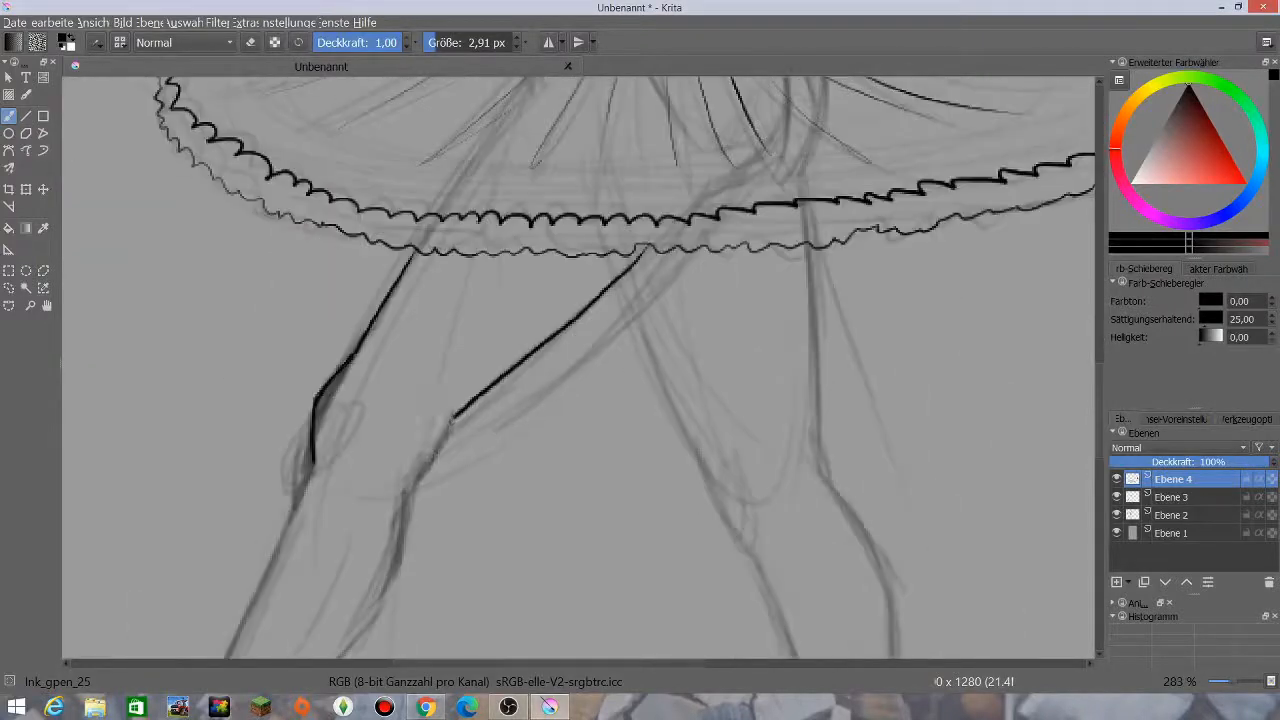
{"action": "scroll", "scroll_direction": "down", "scroll_amount": 3}
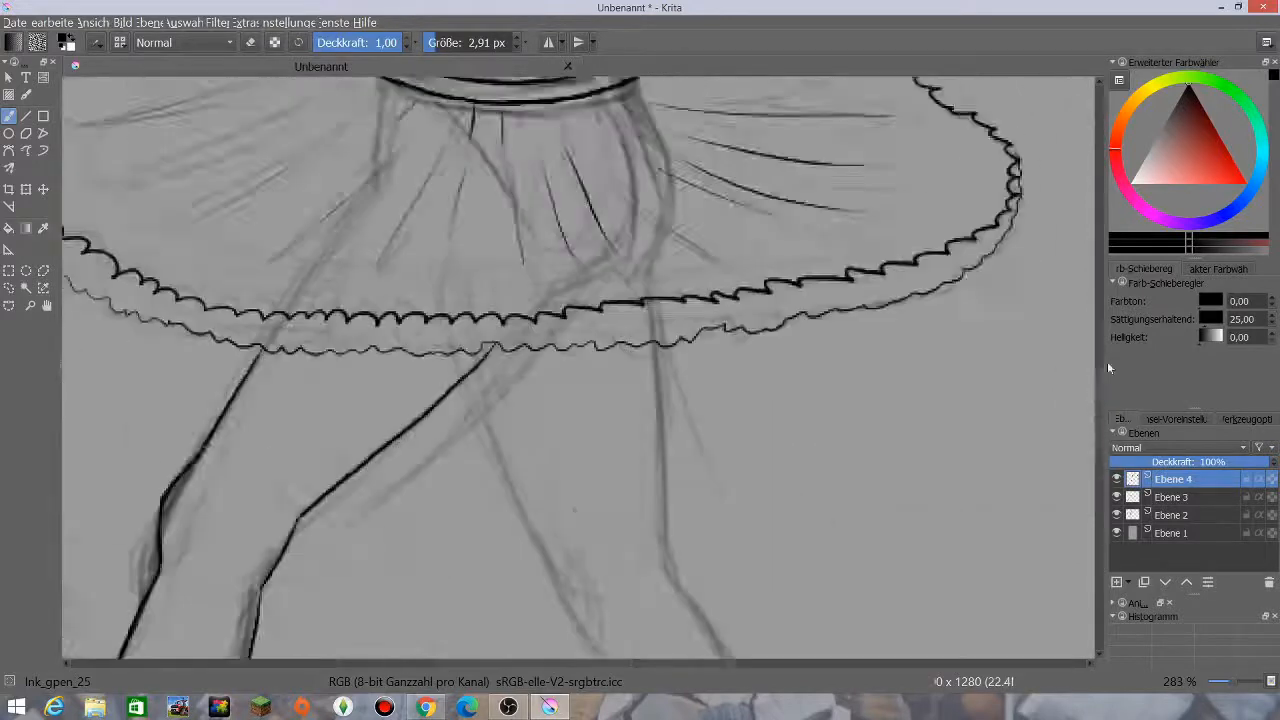
{"action": "scroll", "scroll_direction": "down", "scroll_amount": 3}
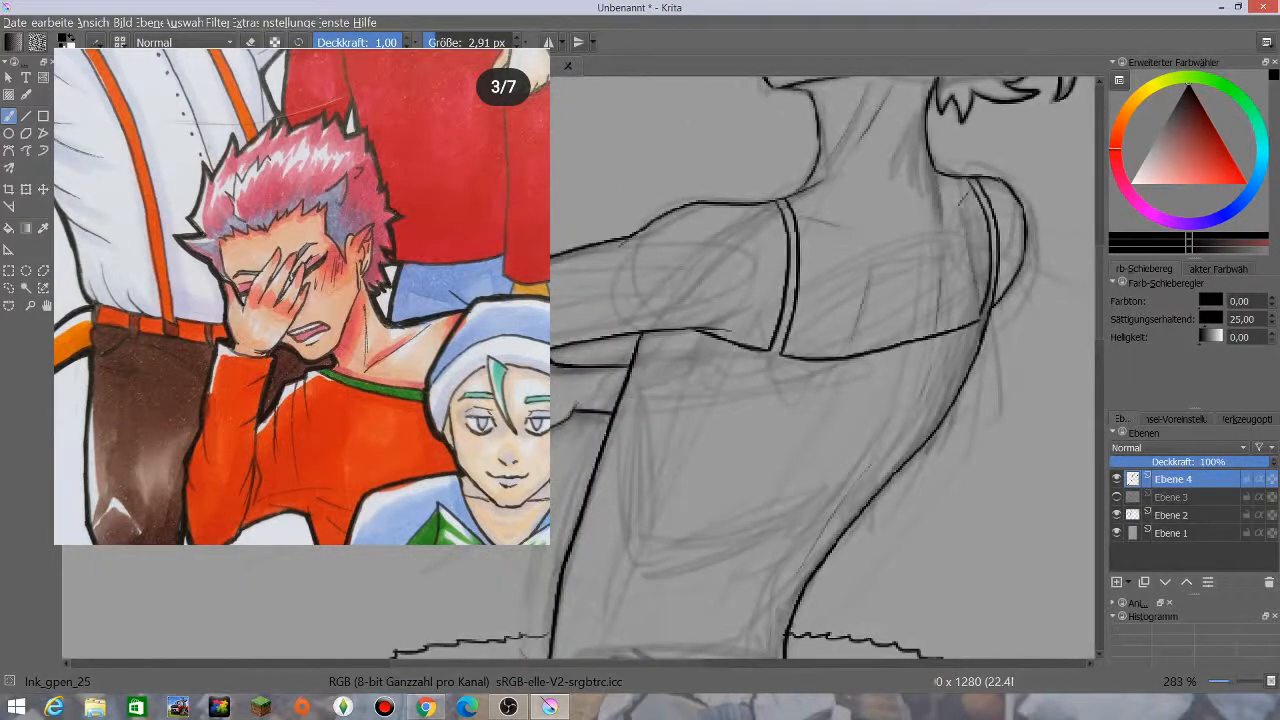
Step: Hide the two rough sketch layers so only the clean line art remains visible
{"action": "left_click", "coordinate": [564, 64]}
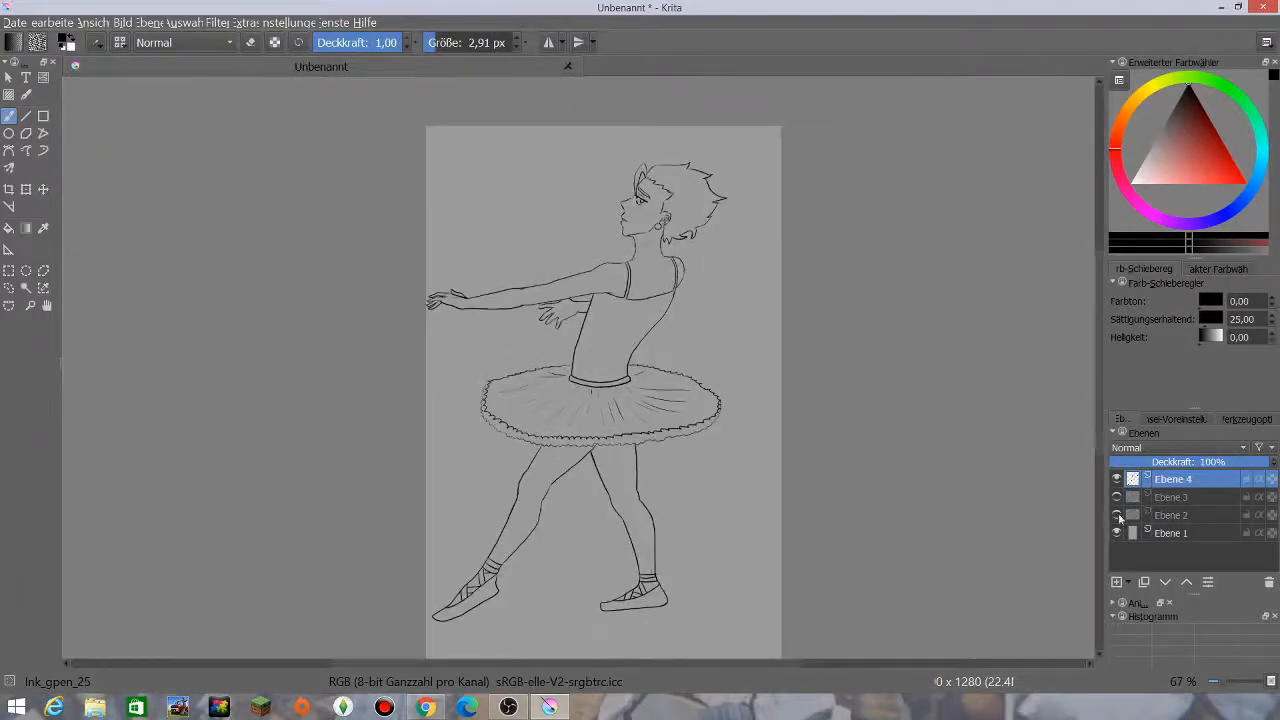
{"action": "left_click", "coordinate": [120, 44]}
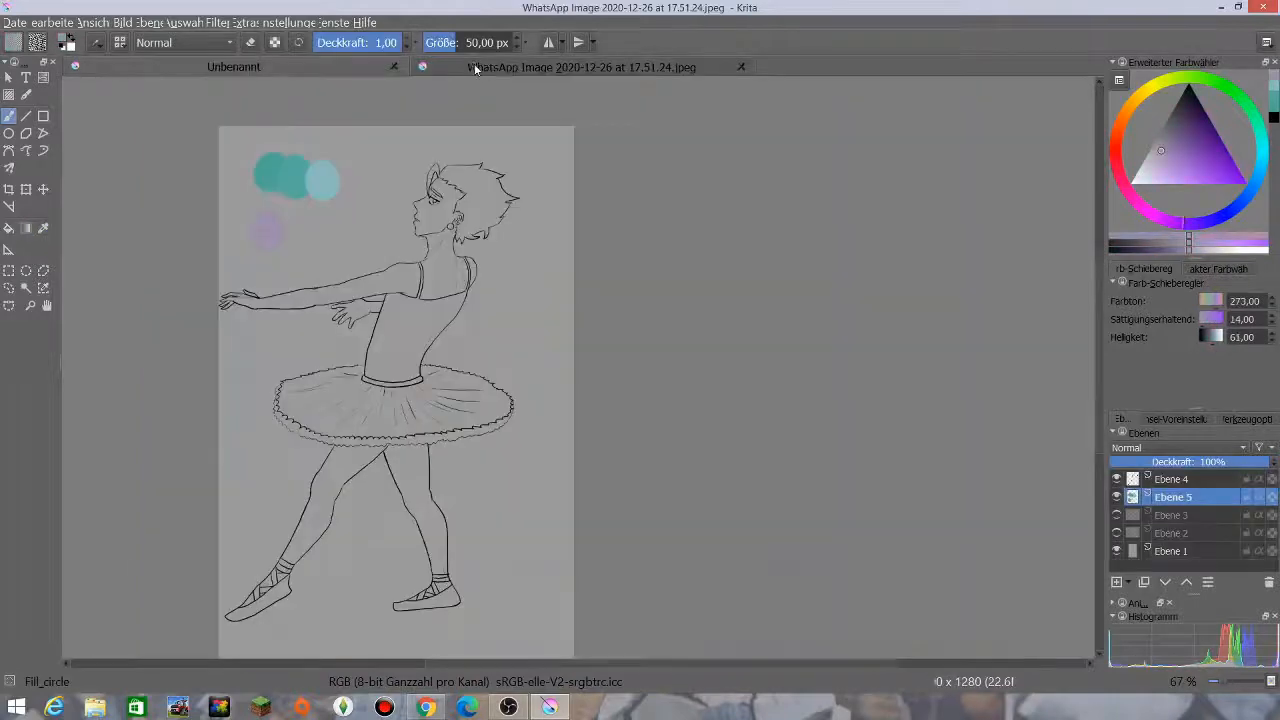
Step: Pick a pale skin tone from the reference image and fill the legs with light contour shading
{"action": "left_click", "coordinate": [320, 222]}
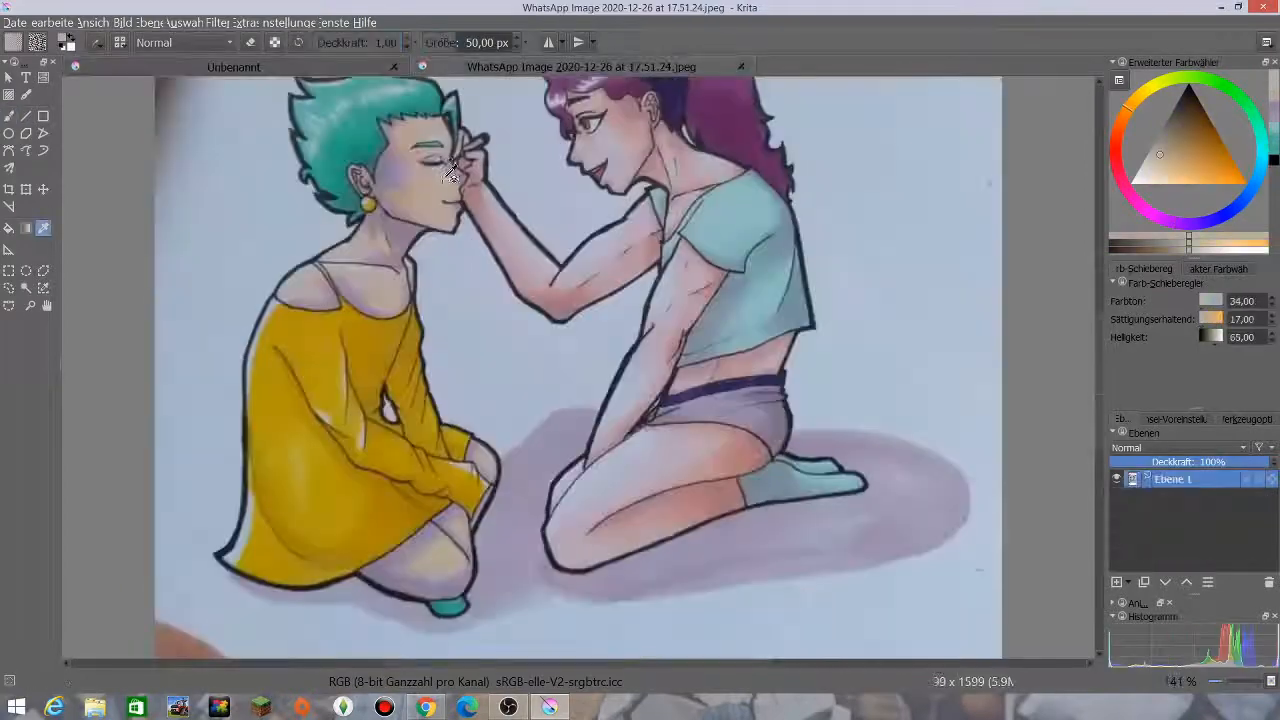
{"action": "left_click", "coordinate": [236, 68]}
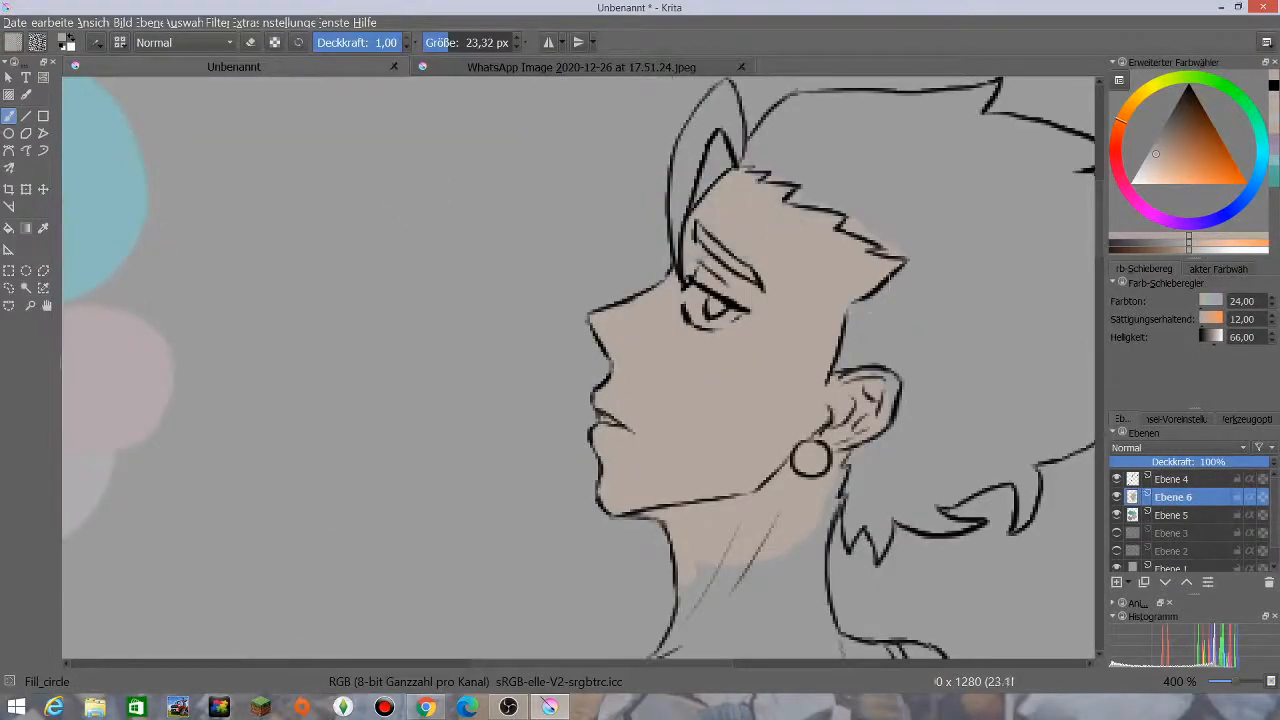
{"action": "scroll", "scroll_direction": "down", "scroll_amount": 3}
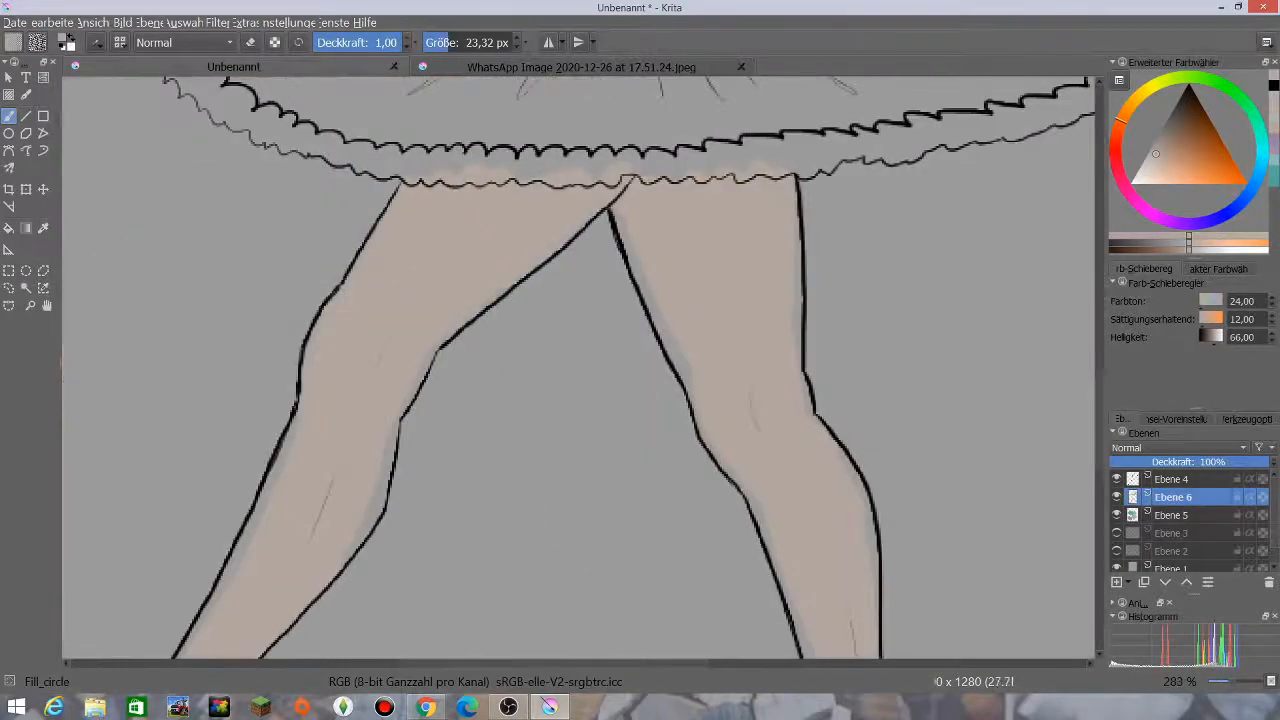
{"action": "scroll", "scroll_direction": "down", "scroll_amount": 3}
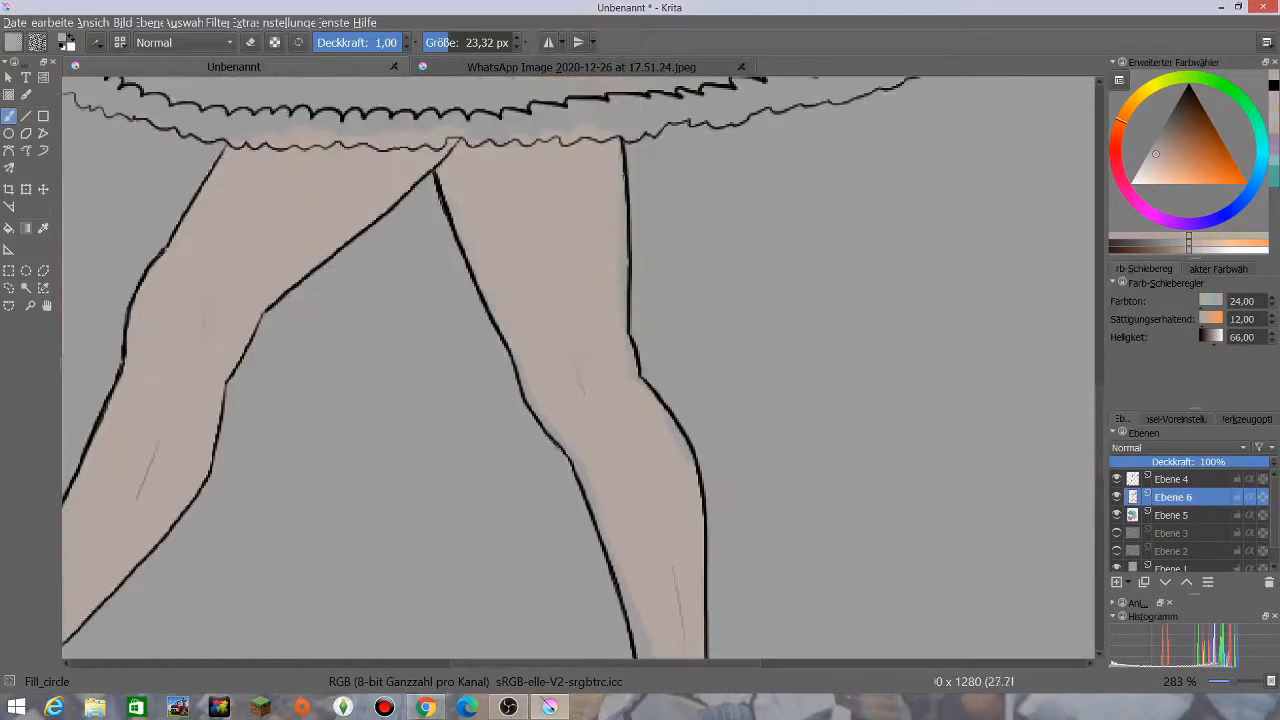
{"action": "scroll", "scroll_direction": "down", "scroll_amount": 3}
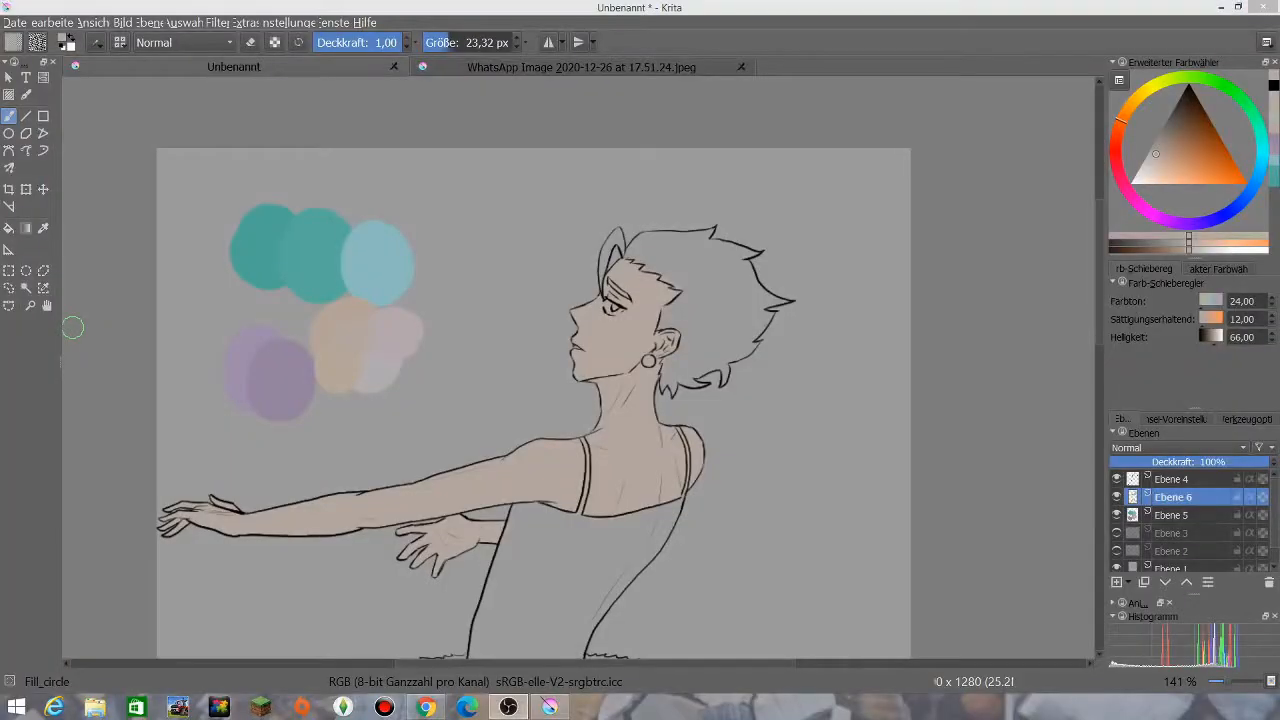
Step: Airbrush soft lavender shading over the cheek, neck, shoulder, arms and darker purple hands
{"action": "left_click", "coordinate": [100, 44]}
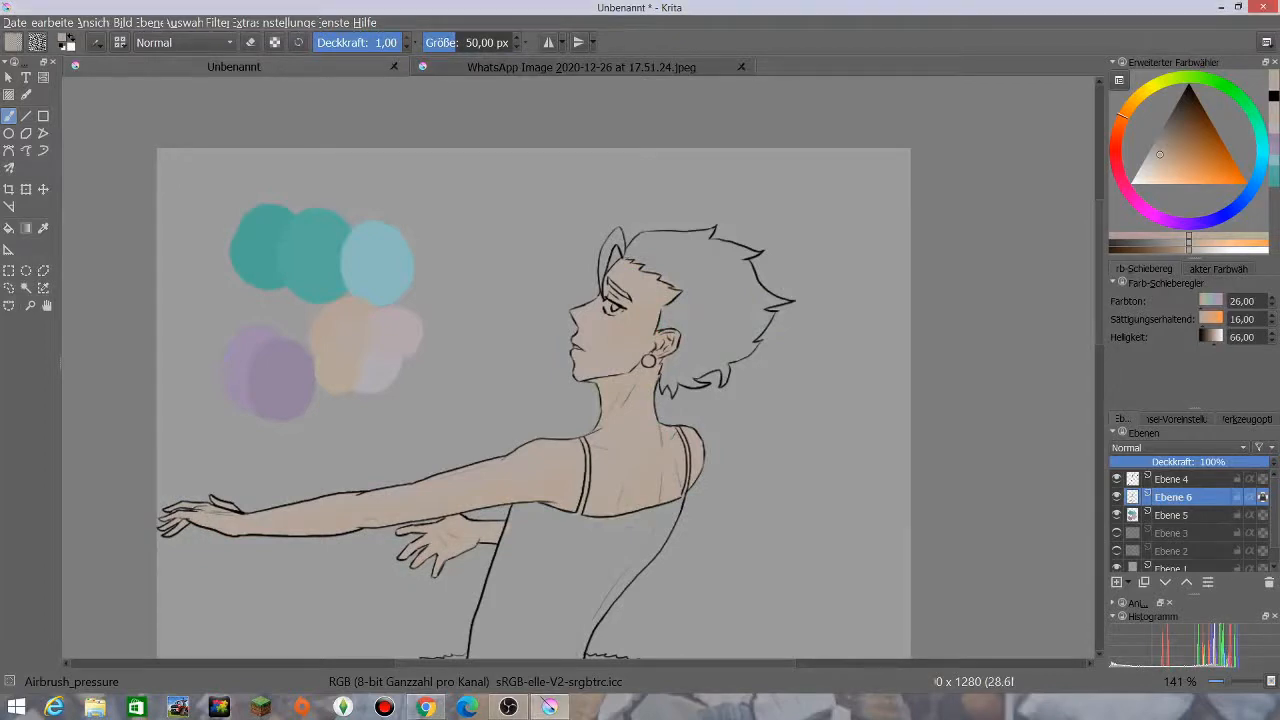
{"action": "scroll", "scroll_direction": "down", "scroll_amount": 3}
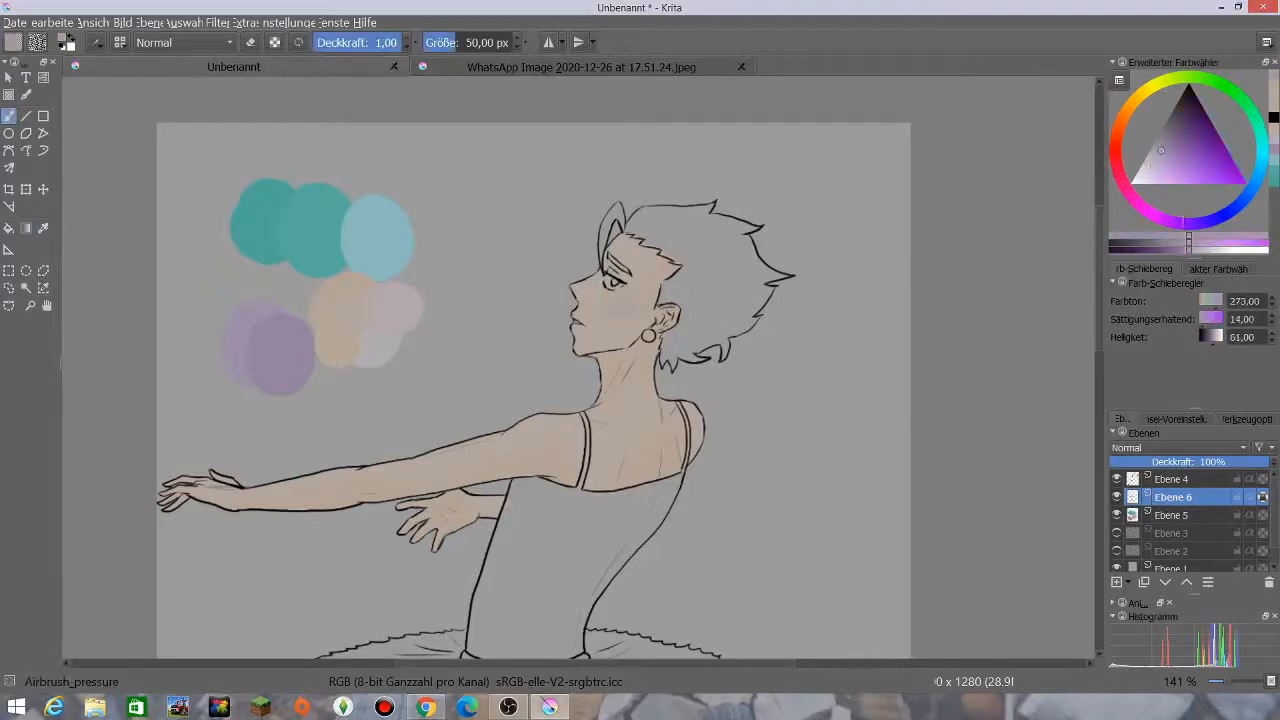
{"action": "left_click_drag", "start_coordinate": [640, 310], "coordinate": [530, 440]}
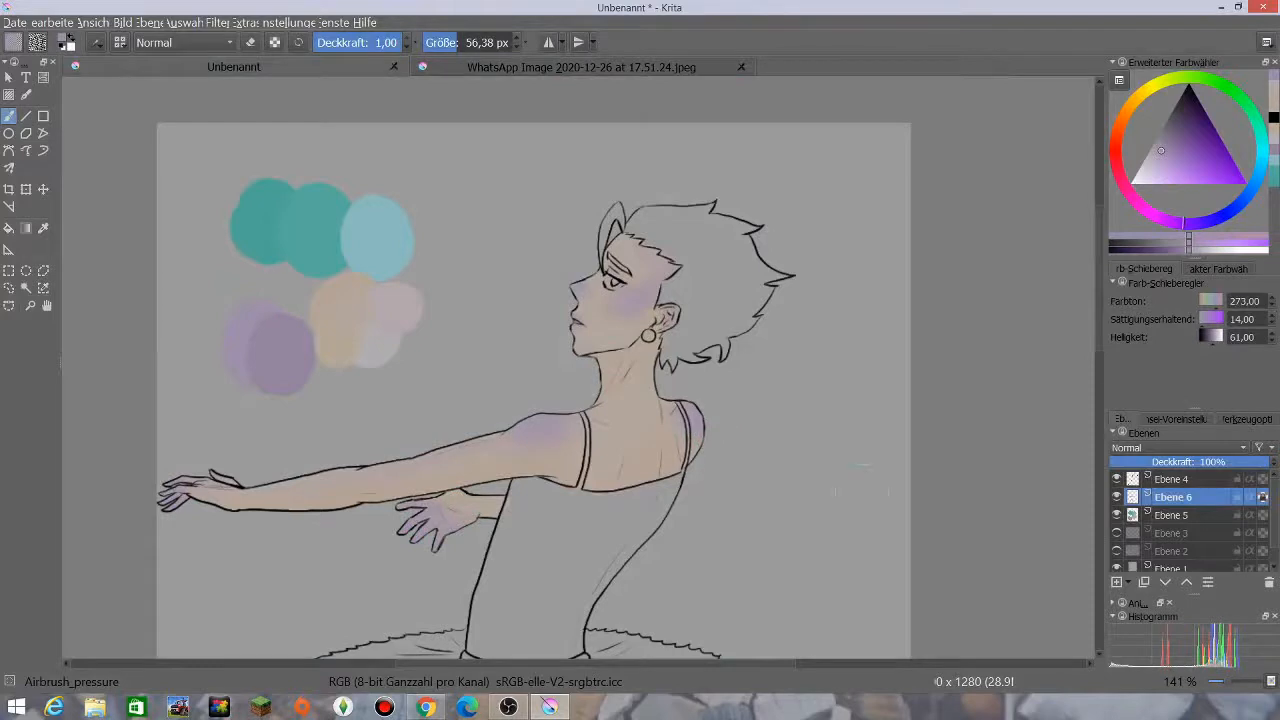
{"action": "scroll", "scroll_direction": "down", "scroll_amount": 3}
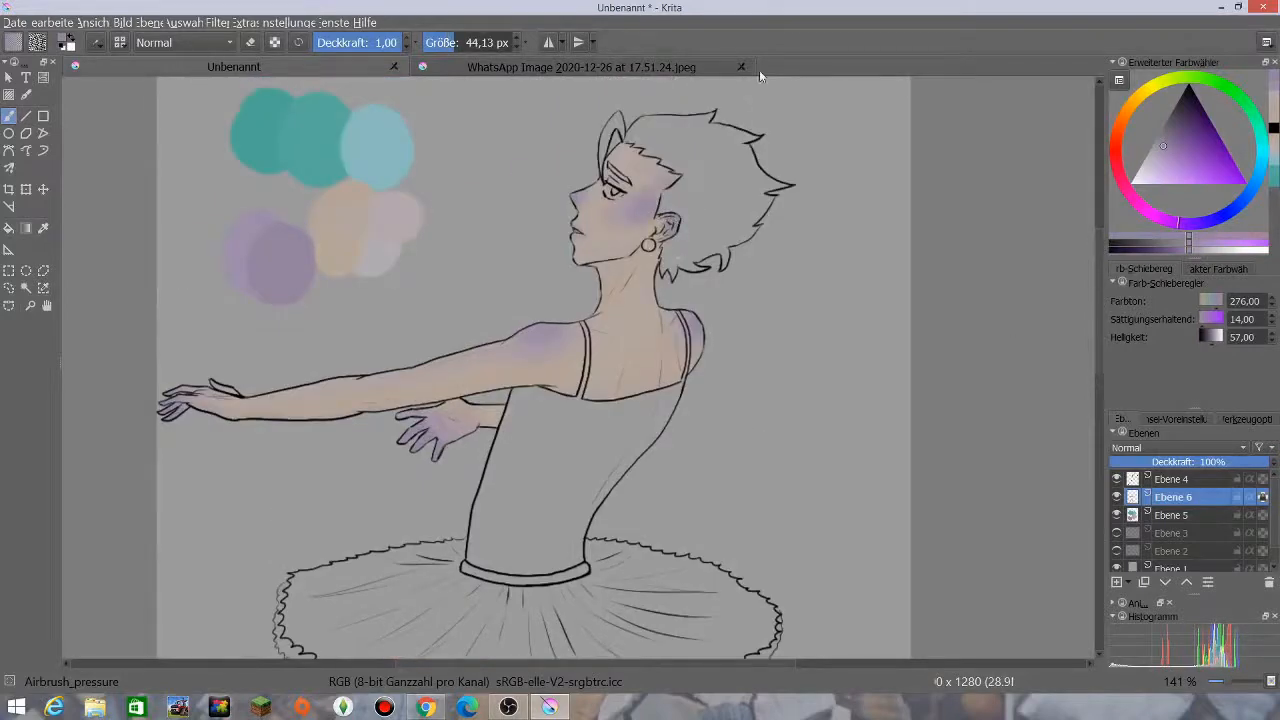
{"action": "scroll", "scroll_direction": "down", "scroll_amount": 3}
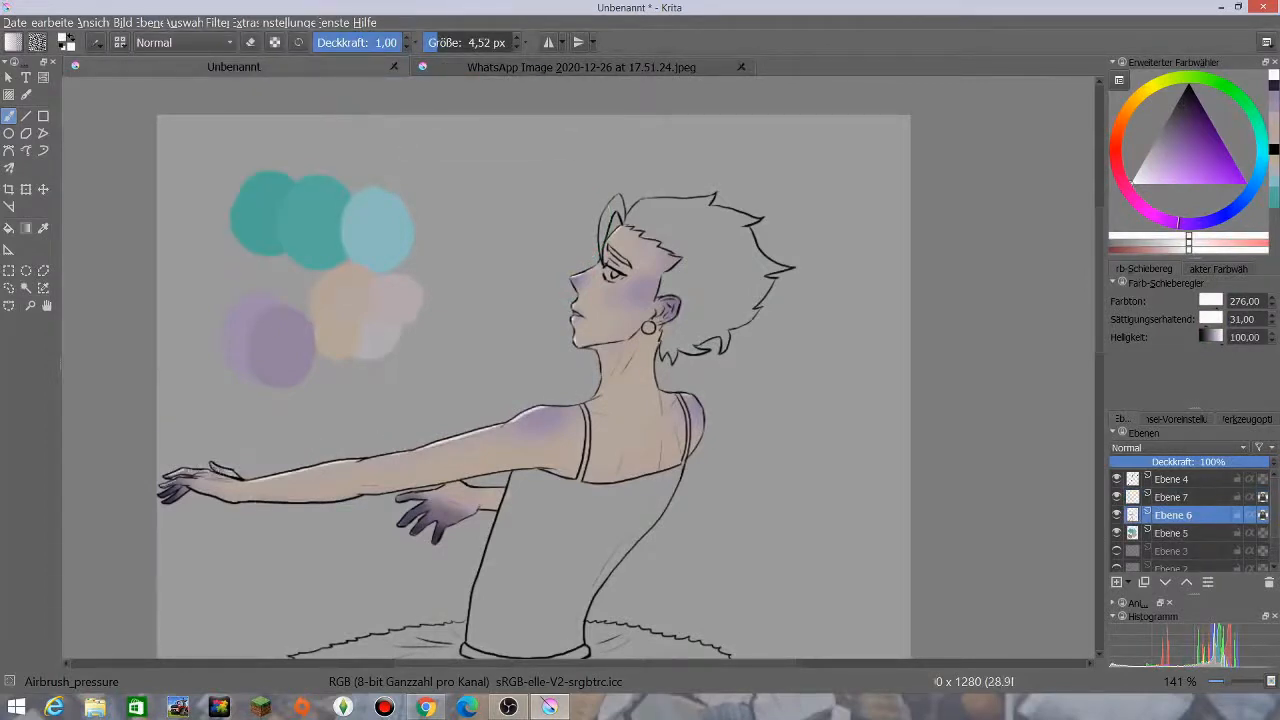
Step: Choose a darkened pale purple paint colour in the colour selector
{"action": "scroll", "scroll_direction": "down", "scroll_amount": 3}
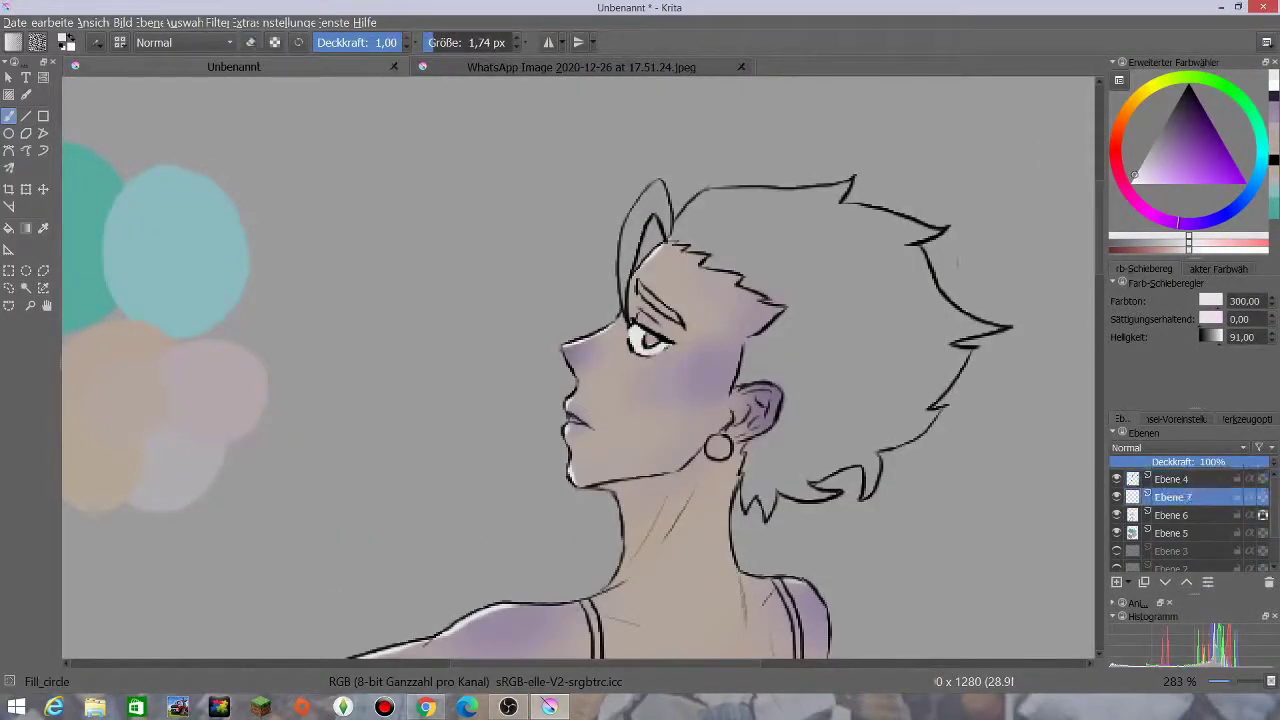
{"action": "left_click", "coordinate": [1146, 156]}
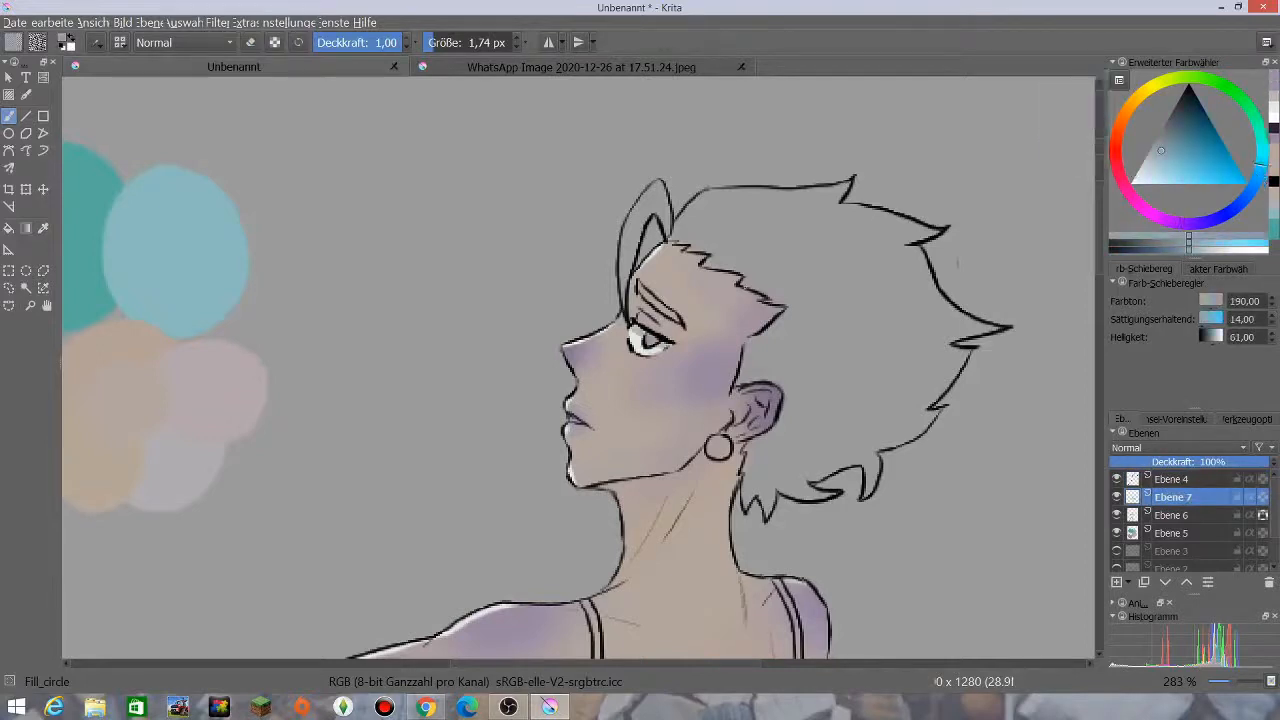
{"action": "left_click", "coordinate": [1168, 148]}
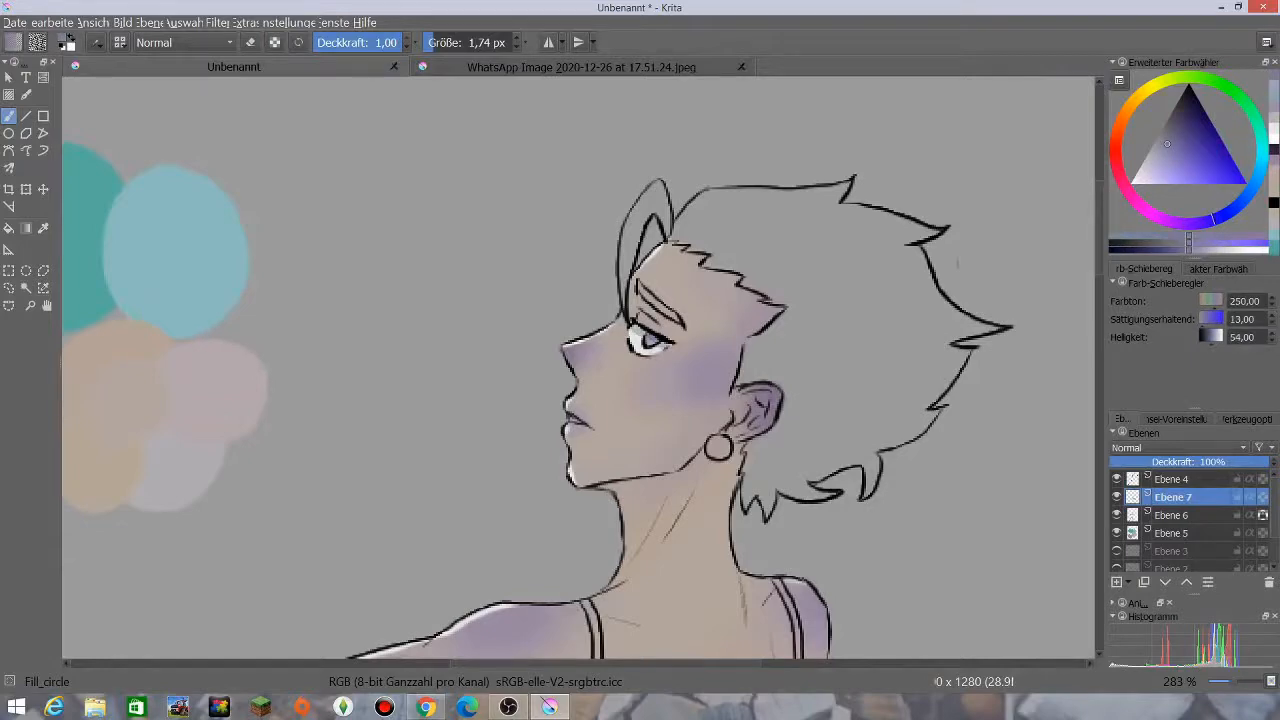
{"action": "left_click", "coordinate": [580, 68]}
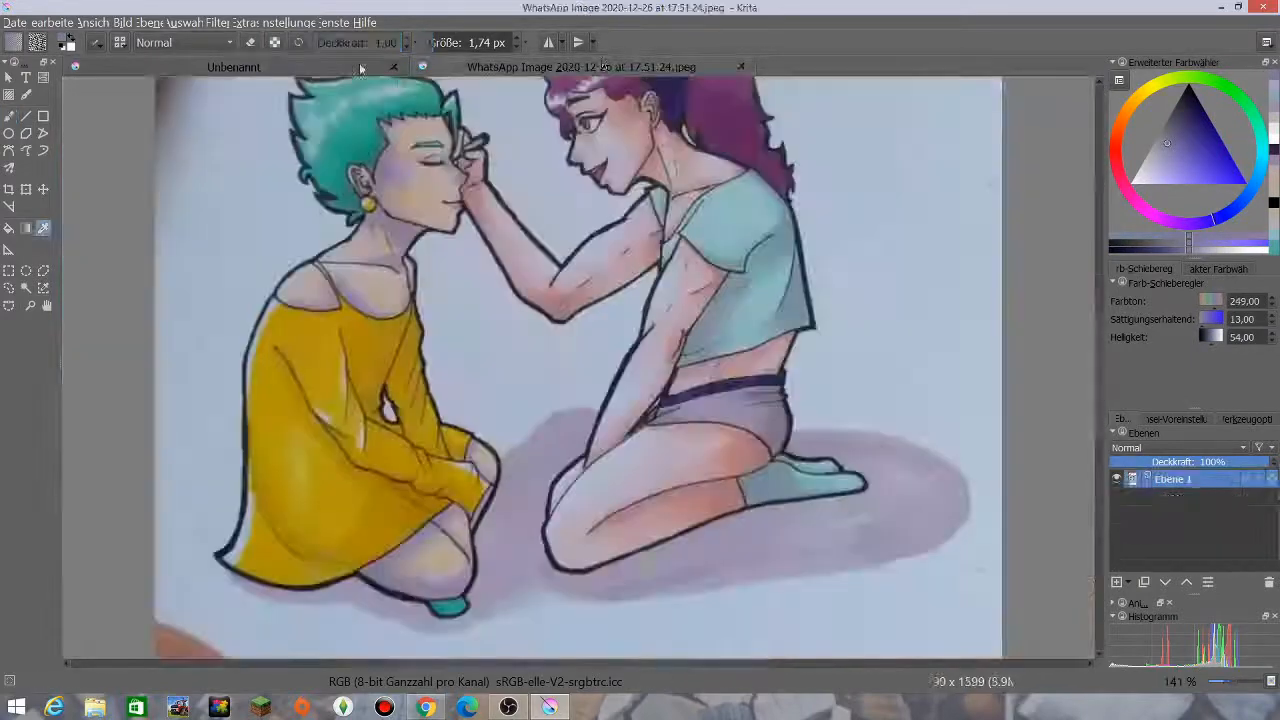
Step: Return to the Unbenannt ballerina drawing to fill the hair with flat teal
{"action": "left_click", "coordinate": [232, 68]}
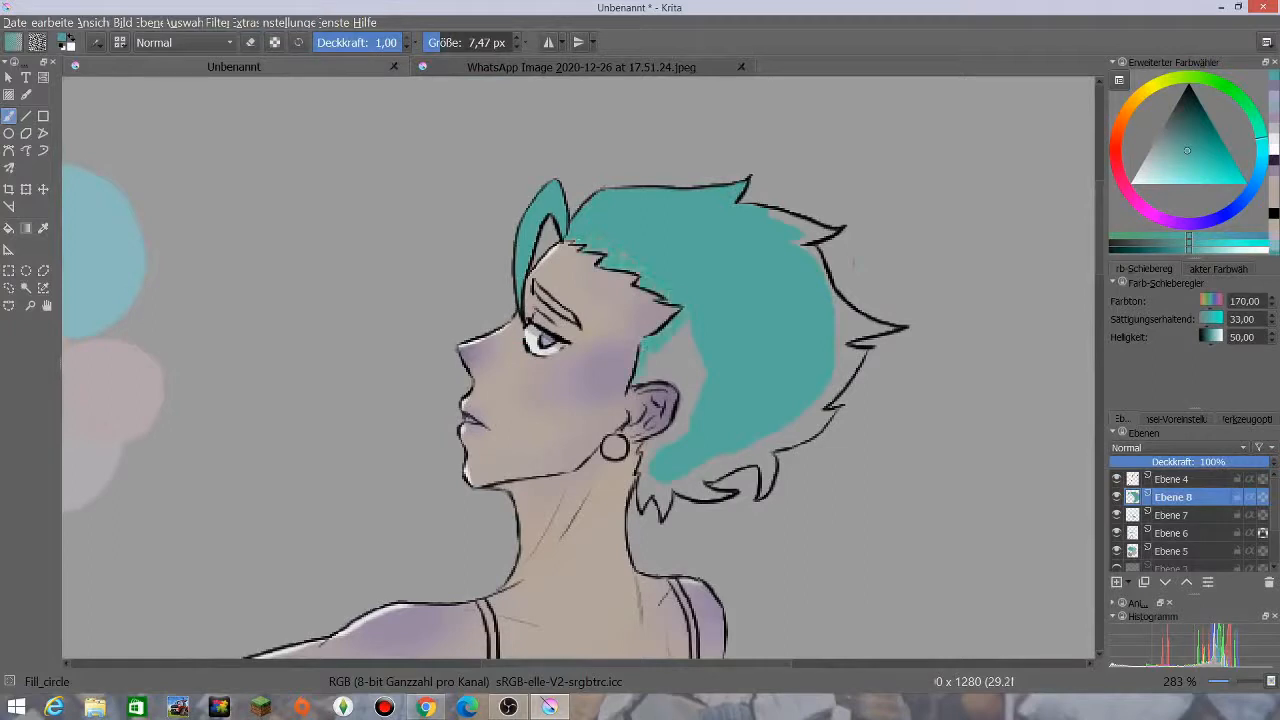
Step: On a new active layer, paint near-white highlight streaks into the teal hair
{"action": "left_click", "coordinate": [1172, 478]}
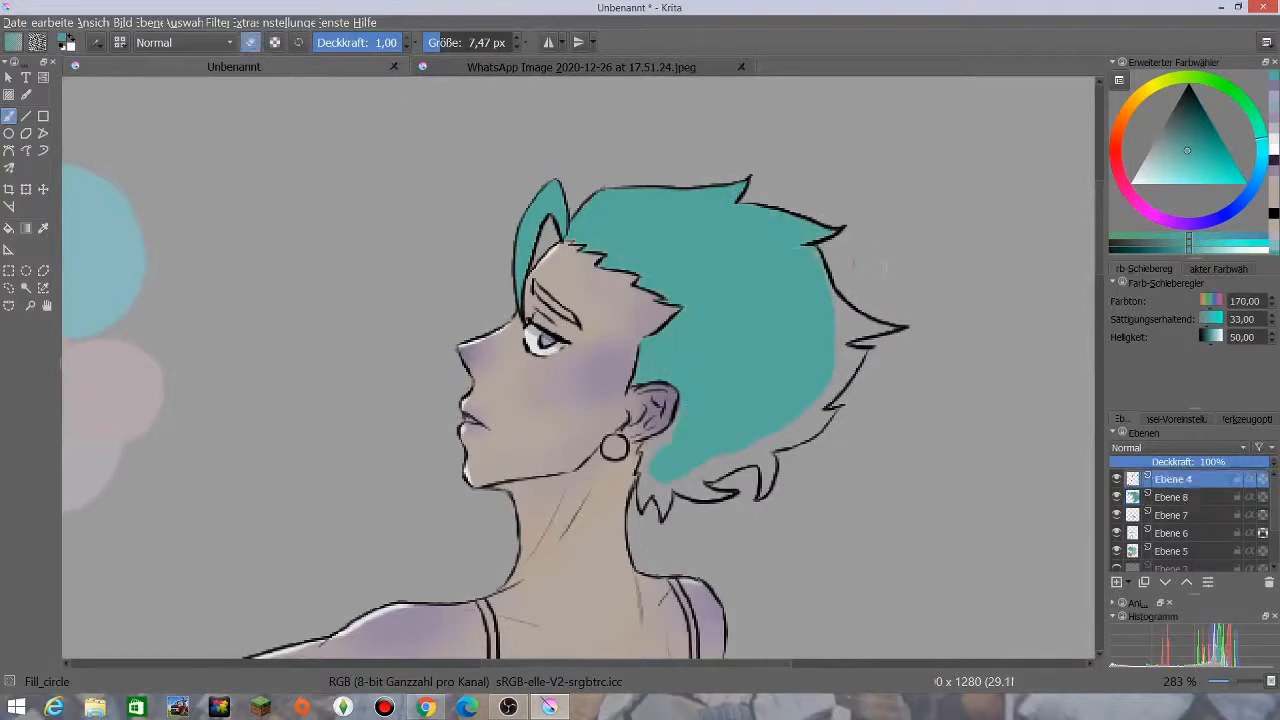
{"action": "left_click", "coordinate": [1172, 496]}
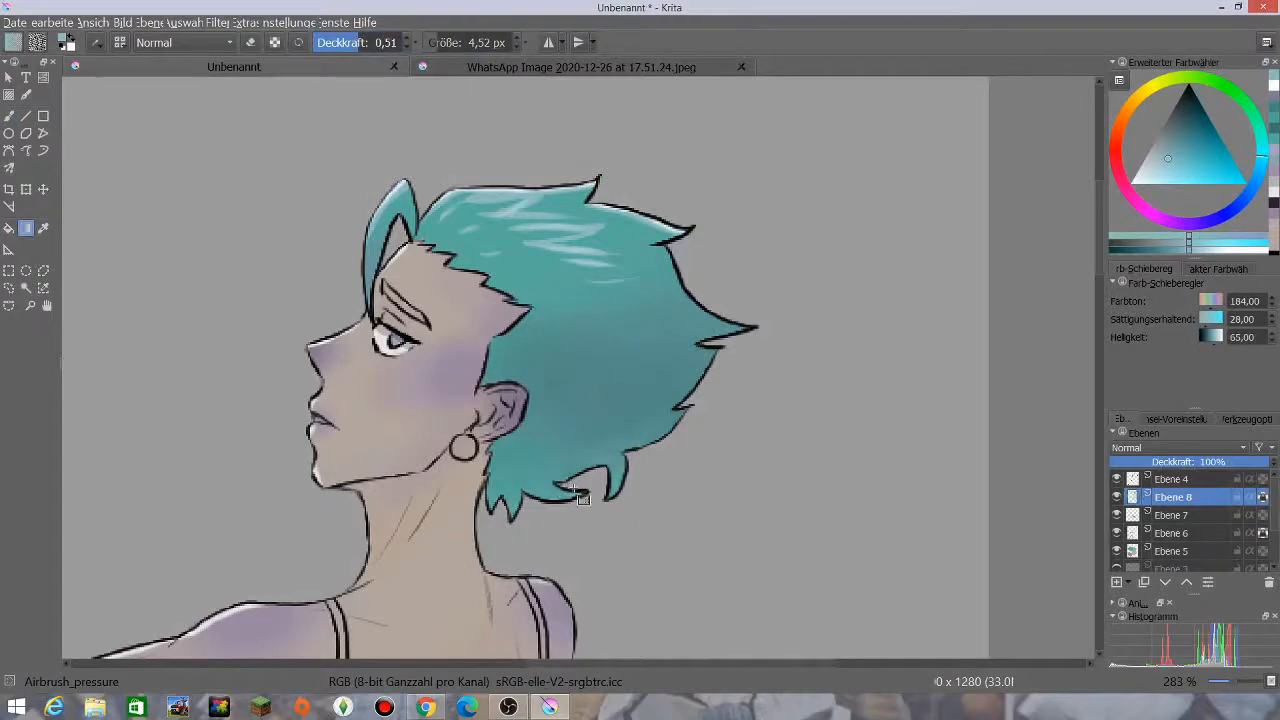
{"action": "left_click", "coordinate": [120, 42]}
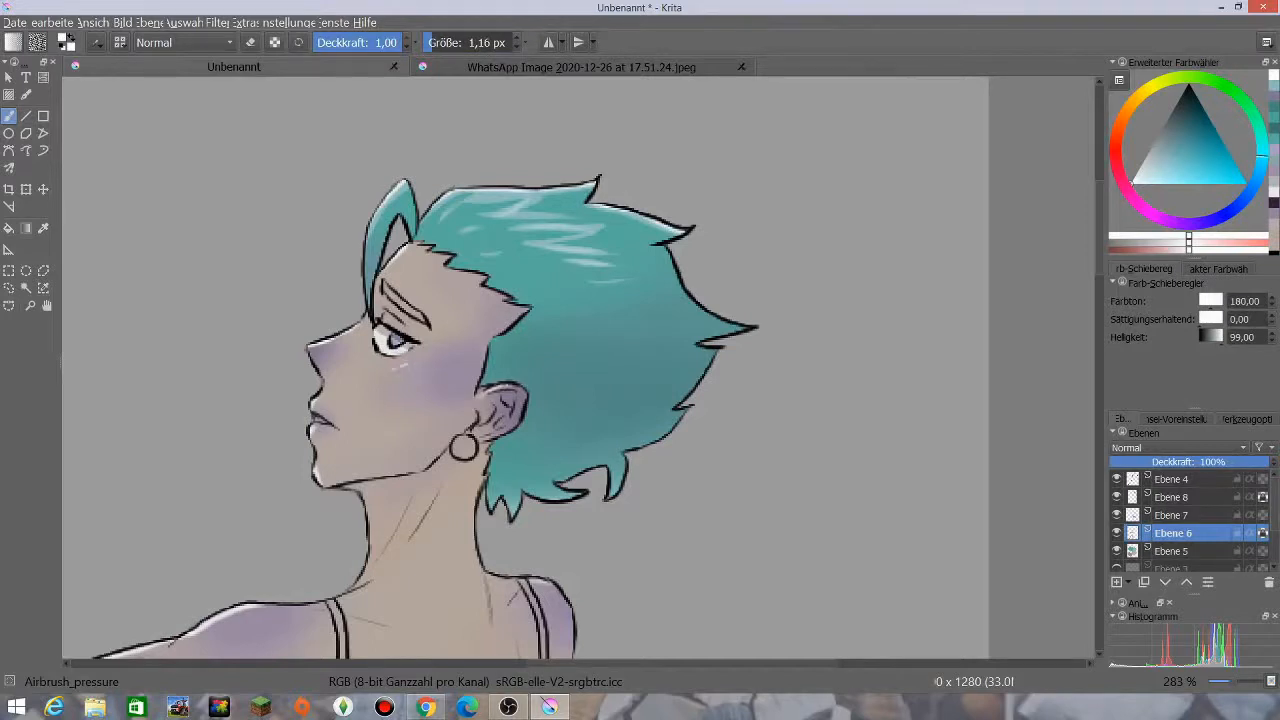
{"action": "left_click", "coordinate": [1172, 514]}
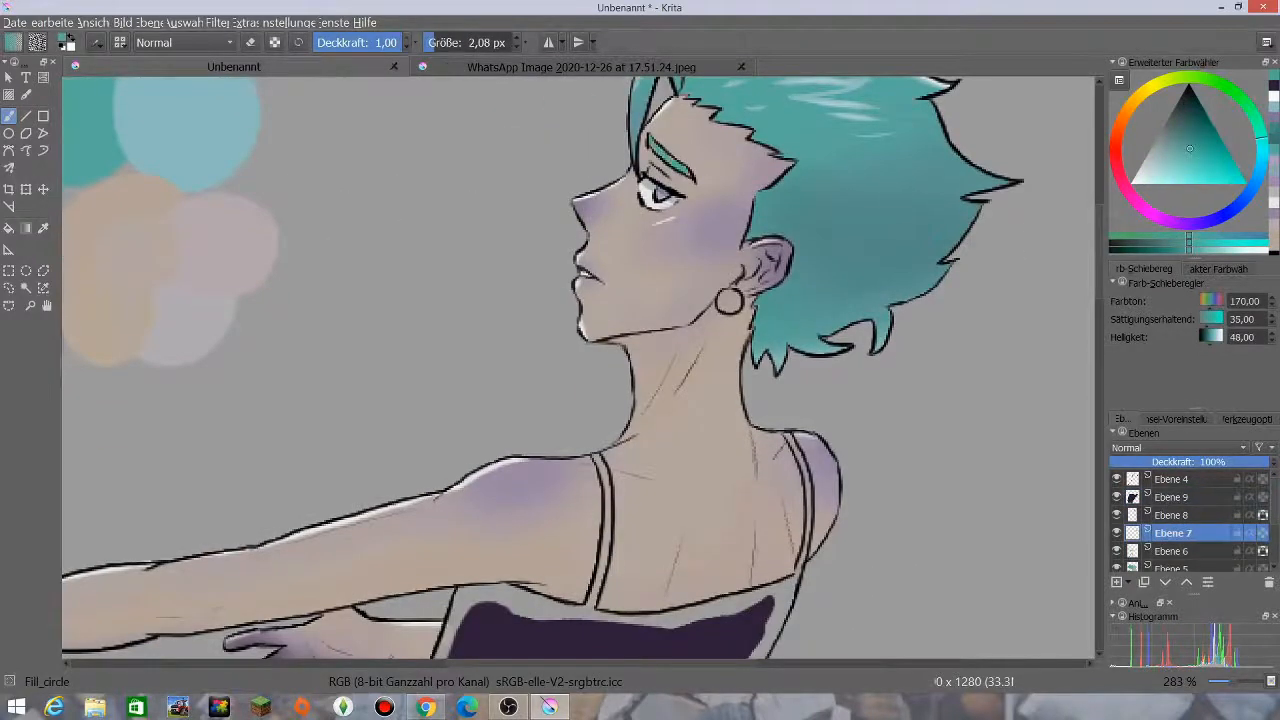
Step: Paint the bodice solid dark purple down to the waistband with the Fill_circle brush
{"action": "left_click", "coordinate": [1172, 550]}
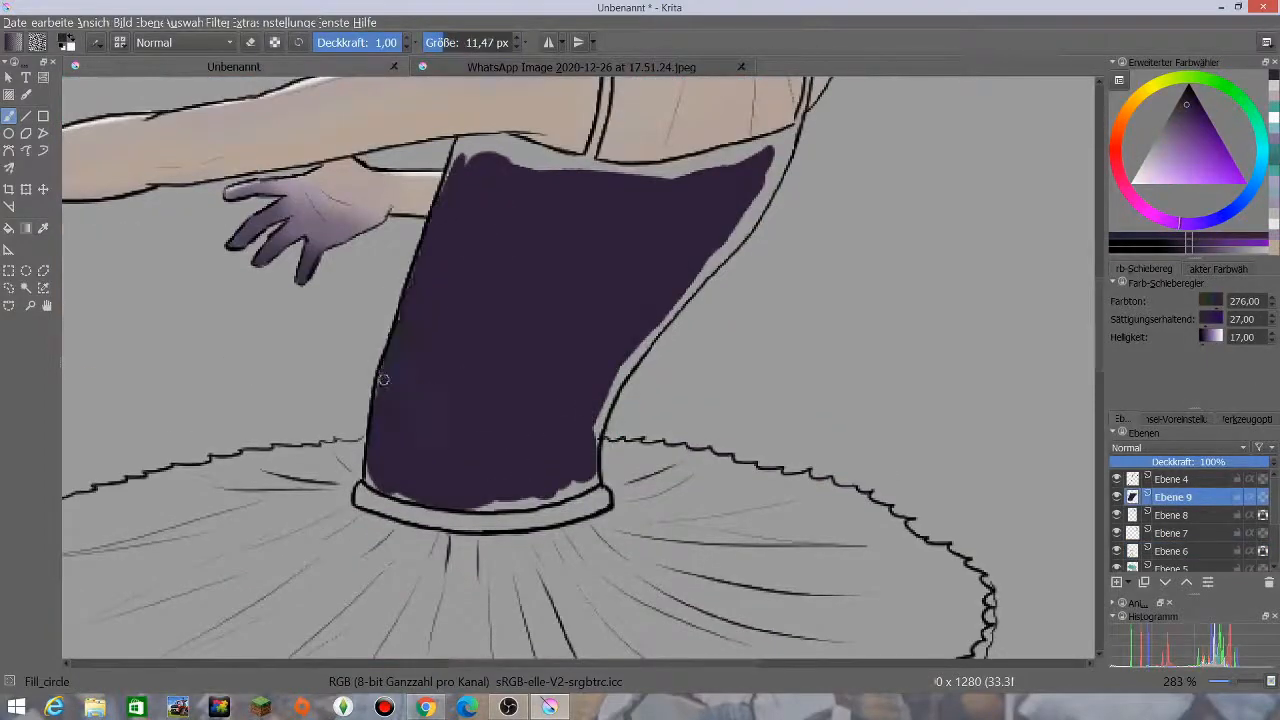
{"action": "left_click_drag", "start_coordinate": [384, 380], "coordinate": [724, 156]}
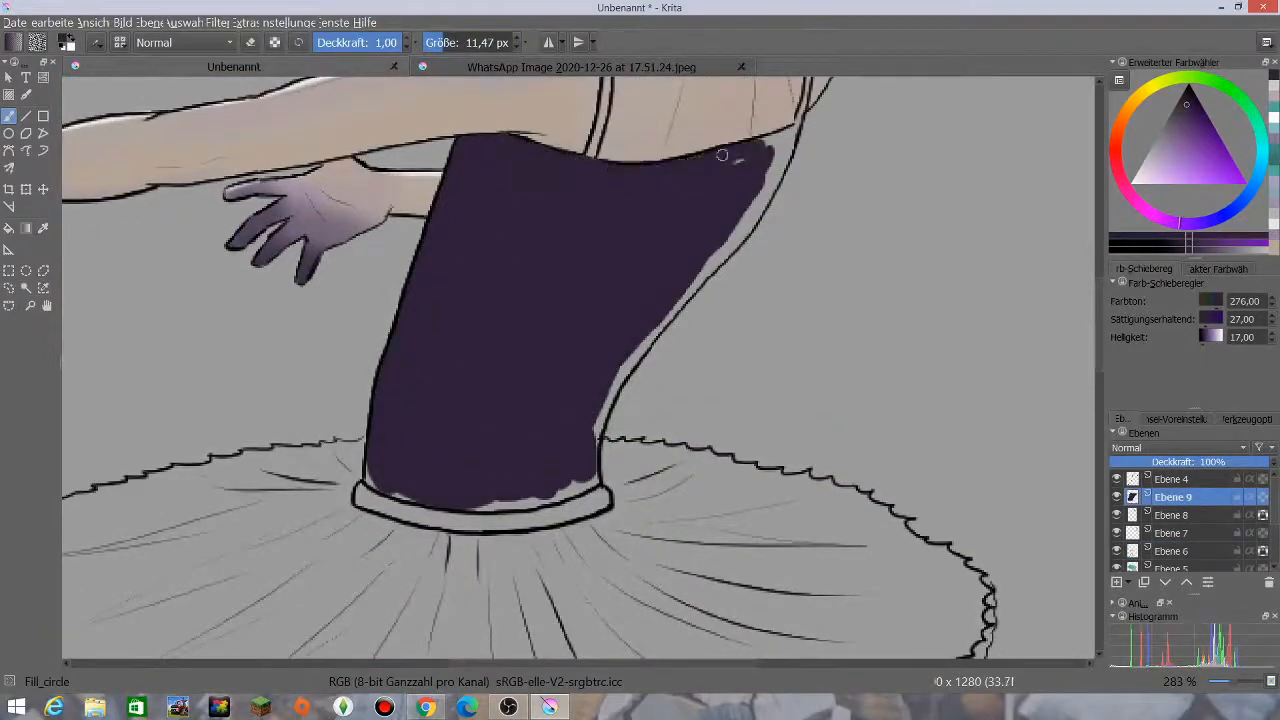
{"action": "left_click_drag", "start_coordinate": [720, 156], "coordinate": [596, 430]}
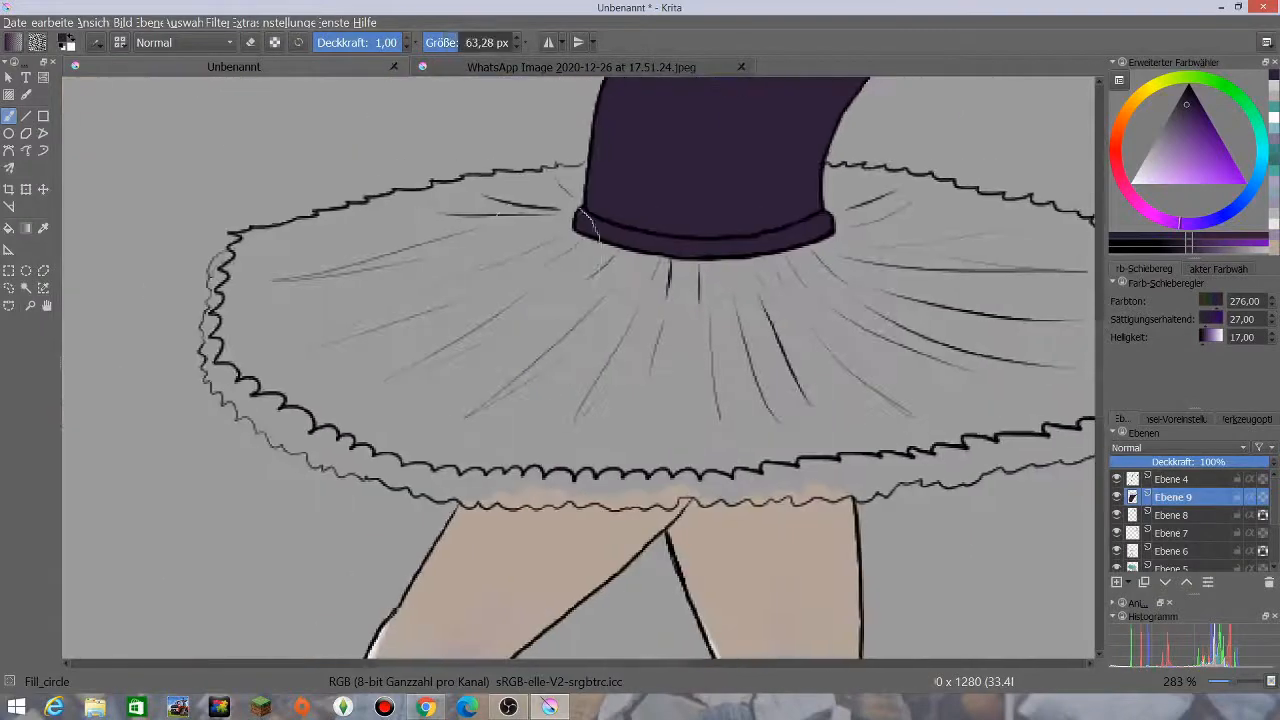
Step: Fill the tutu skirt dark purple over its pleats out to the scalloped rim
{"action": "left_click", "coordinate": [518, 446]}
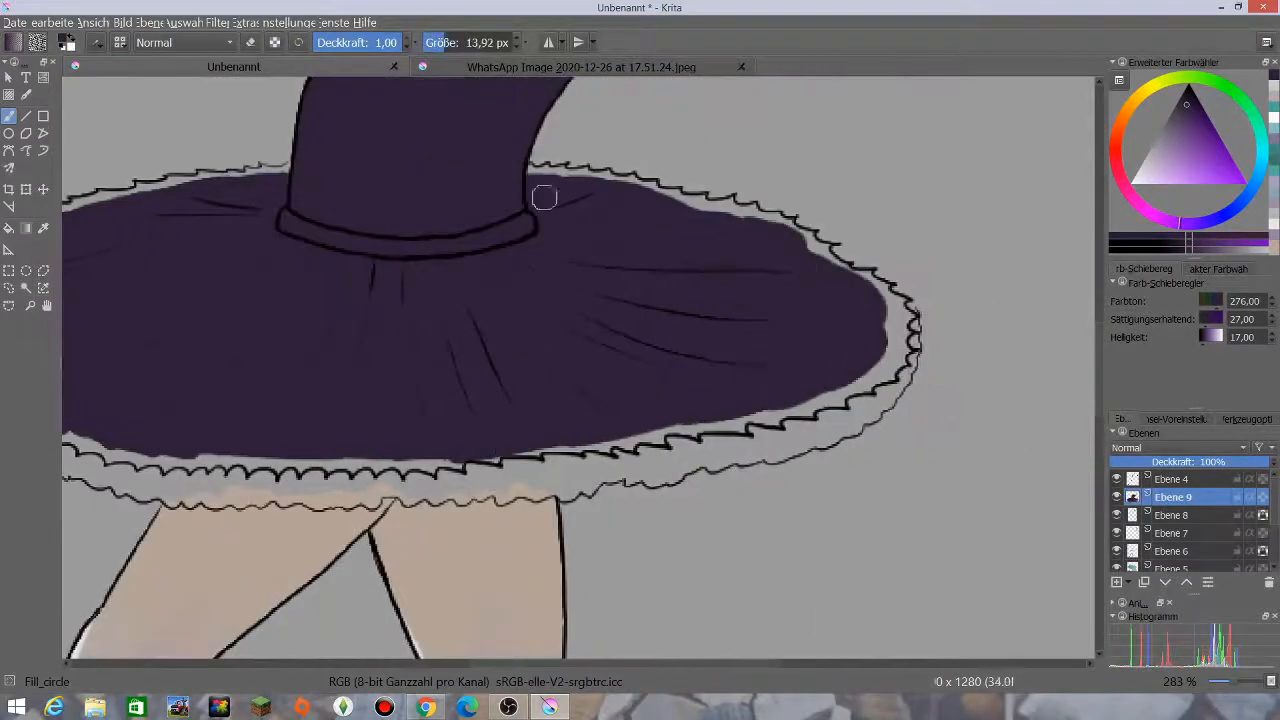
{"action": "left_click_drag", "start_coordinate": [544, 198], "coordinate": [700, 198]}
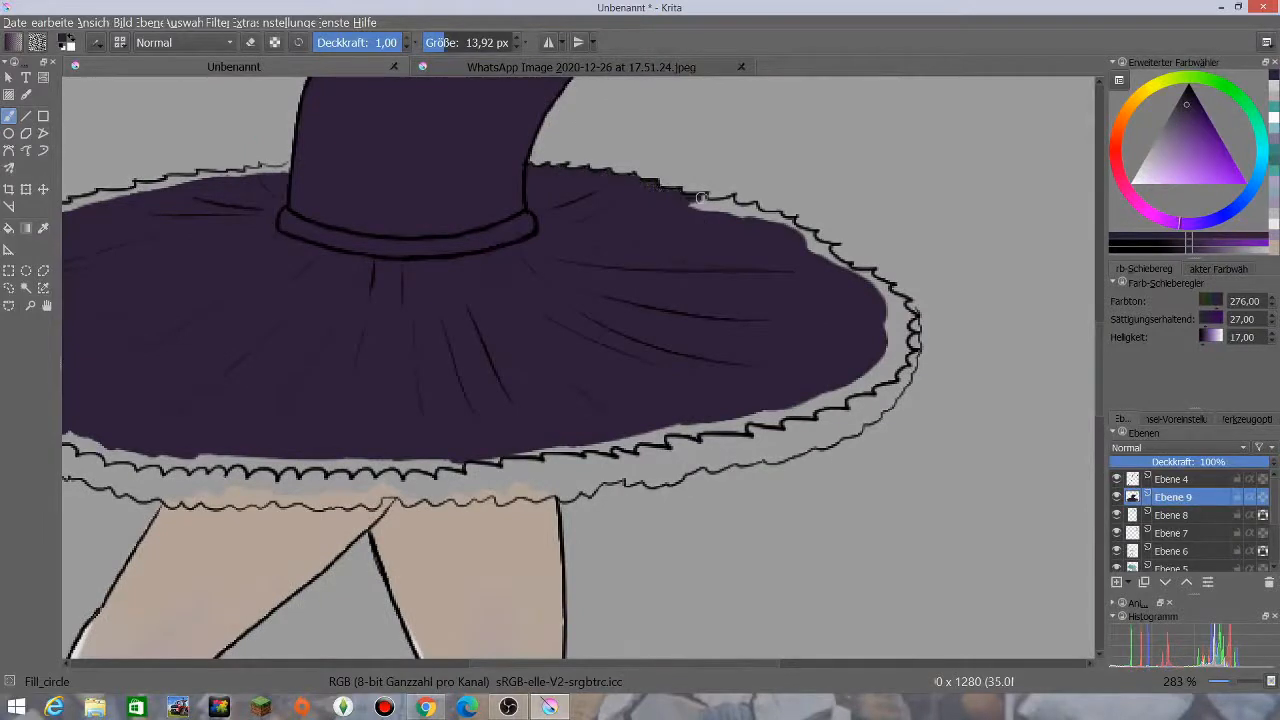
{"action": "left_click_drag", "start_coordinate": [700, 196], "coordinate": [830, 250]}
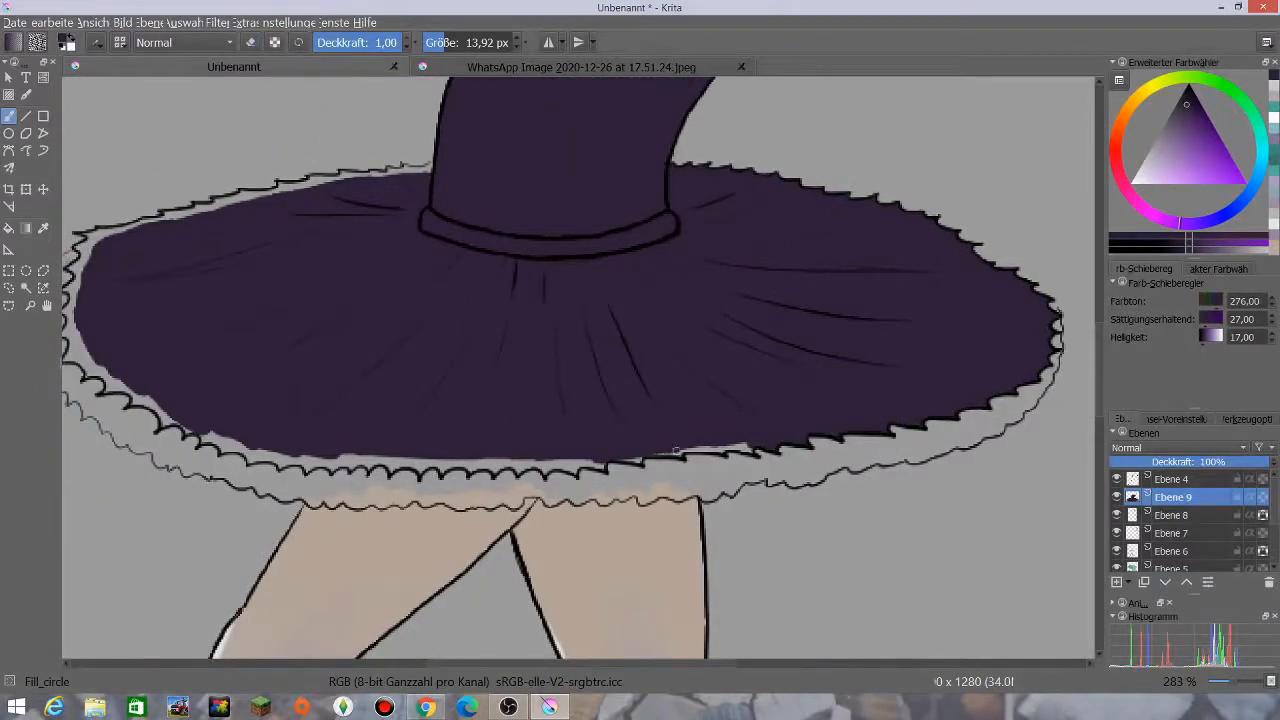
{"action": "left_click_drag", "start_coordinate": [680, 450], "coordinate": [760, 450]}
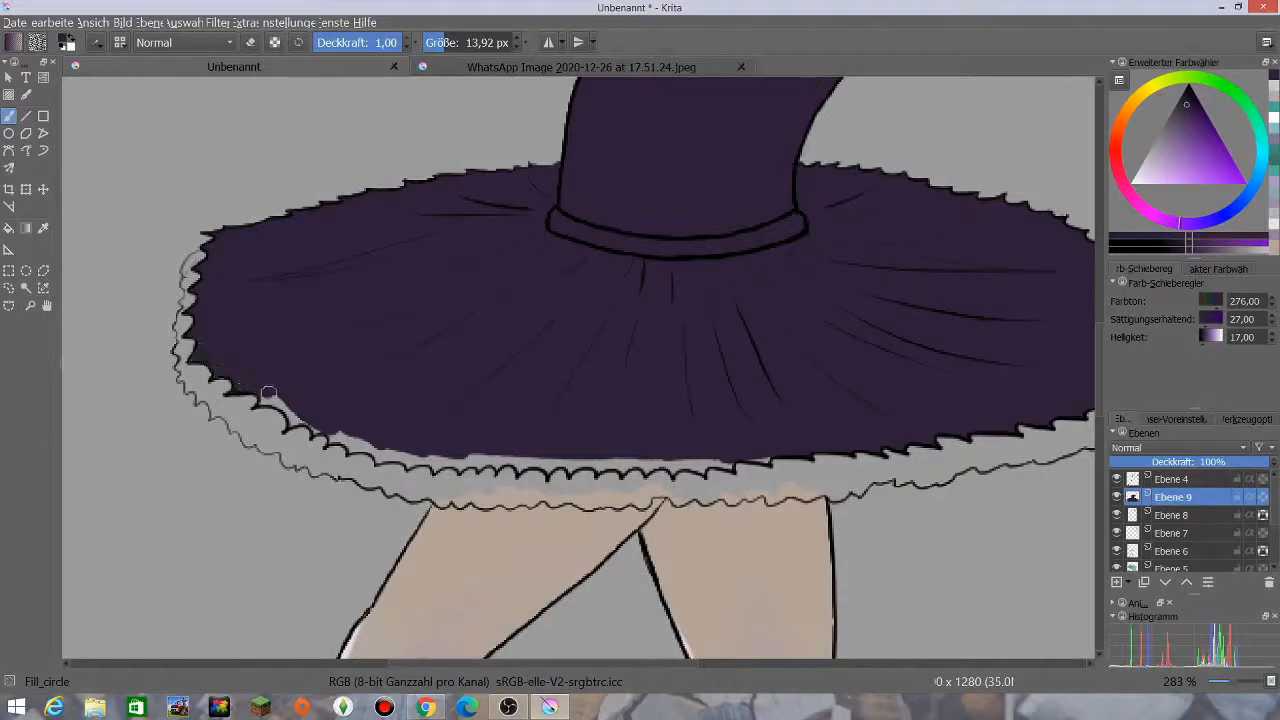
{"action": "left_click_drag", "start_coordinate": [268, 392], "coordinate": [496, 468]}
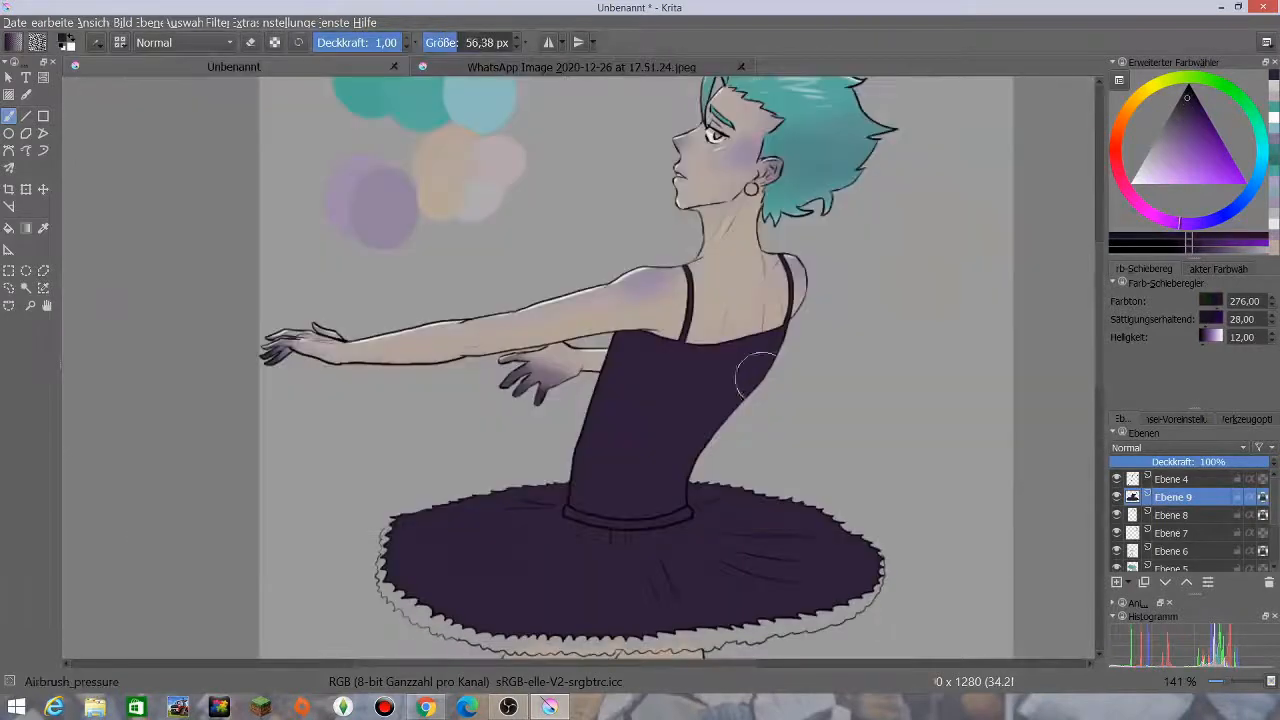
Step: Paint pale lavender along the tutu's ruffled hem on a new layer
{"action": "left_click_drag", "start_coordinate": [744, 376], "coordinate": [576, 496]}
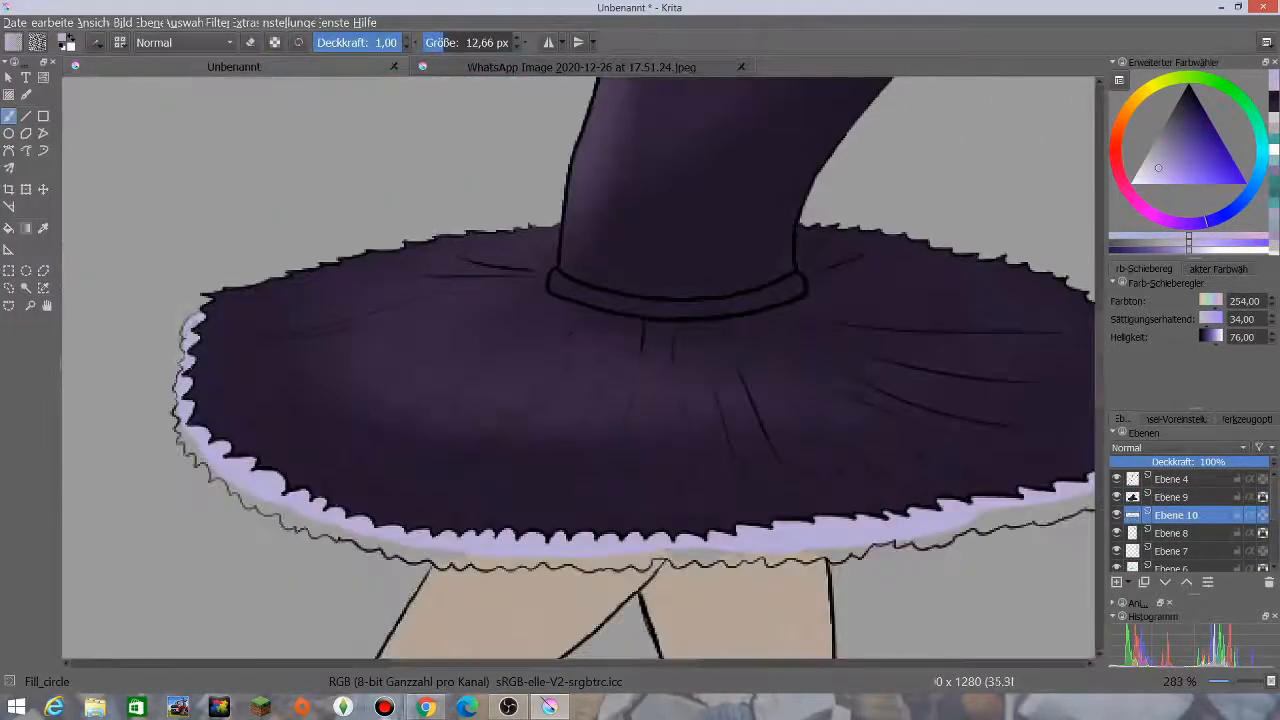
{"action": "scroll", "scroll_direction": "down", "scroll_amount": 3}
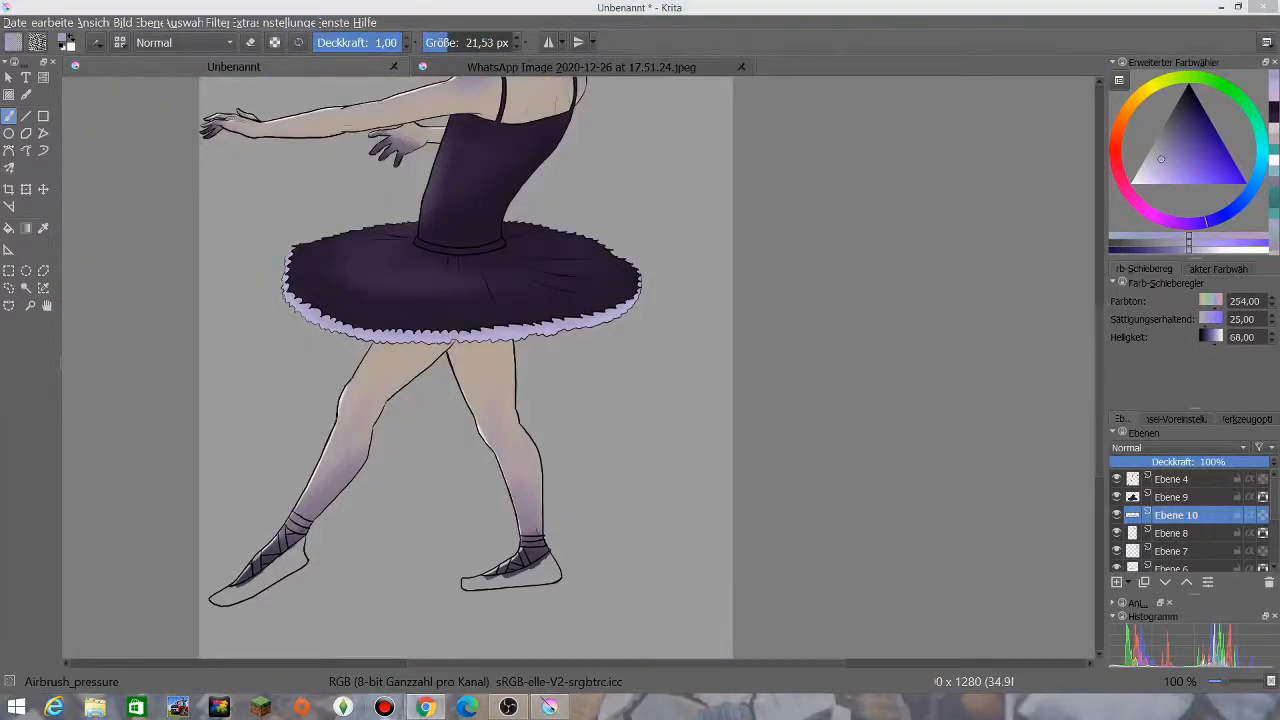
Step: Fill the ballet shoes dark purple on their own layer
{"action": "left_click", "coordinate": [1168, 152]}
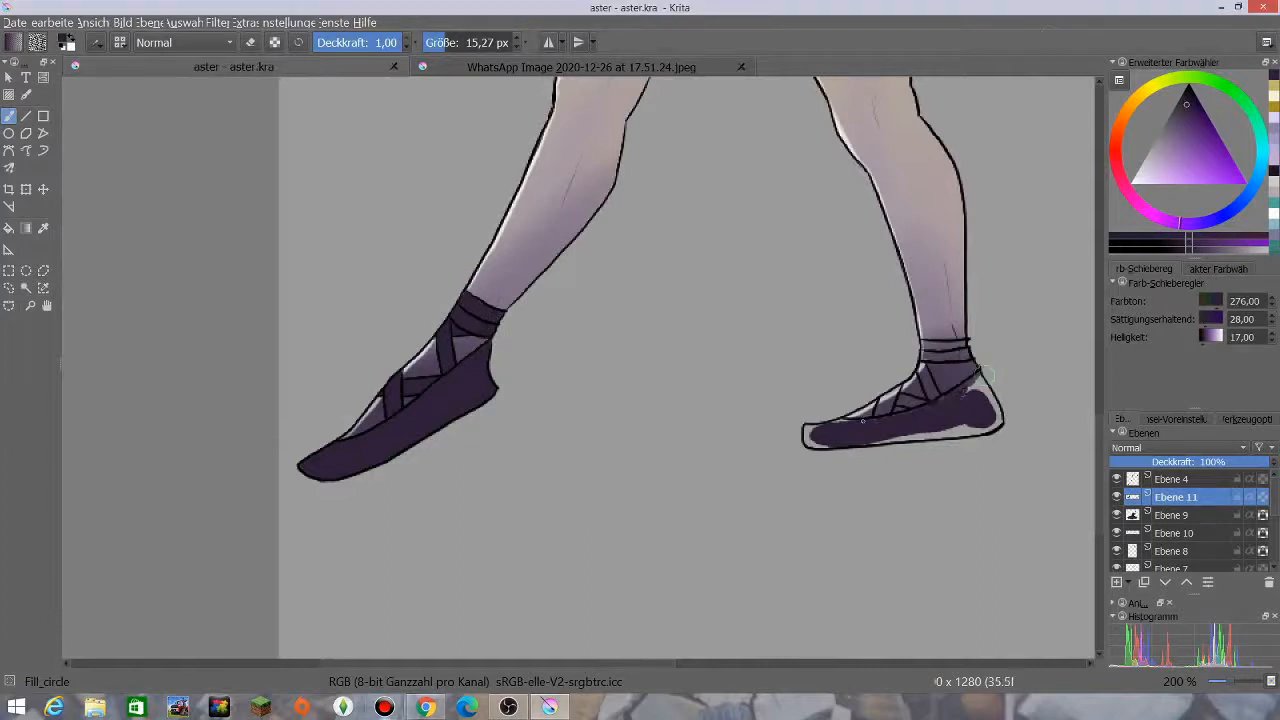
Step: Fill the remaining parts of the shoes dark purple
{"action": "left_click_drag", "start_coordinate": [960, 380], "coordinate": [1000, 400]}
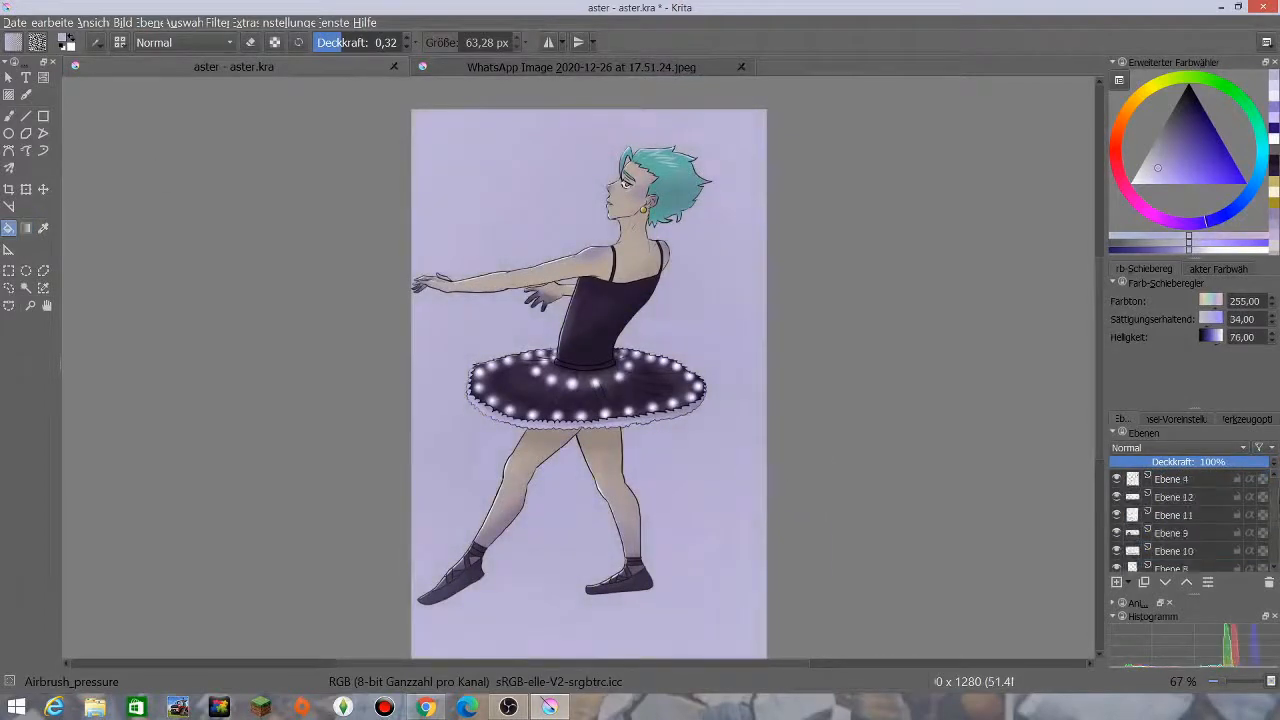
Step: Scatter white sparkles over the figure and background with the FX_splash_starfield brush
{"action": "left_click", "coordinate": [1114, 582]}
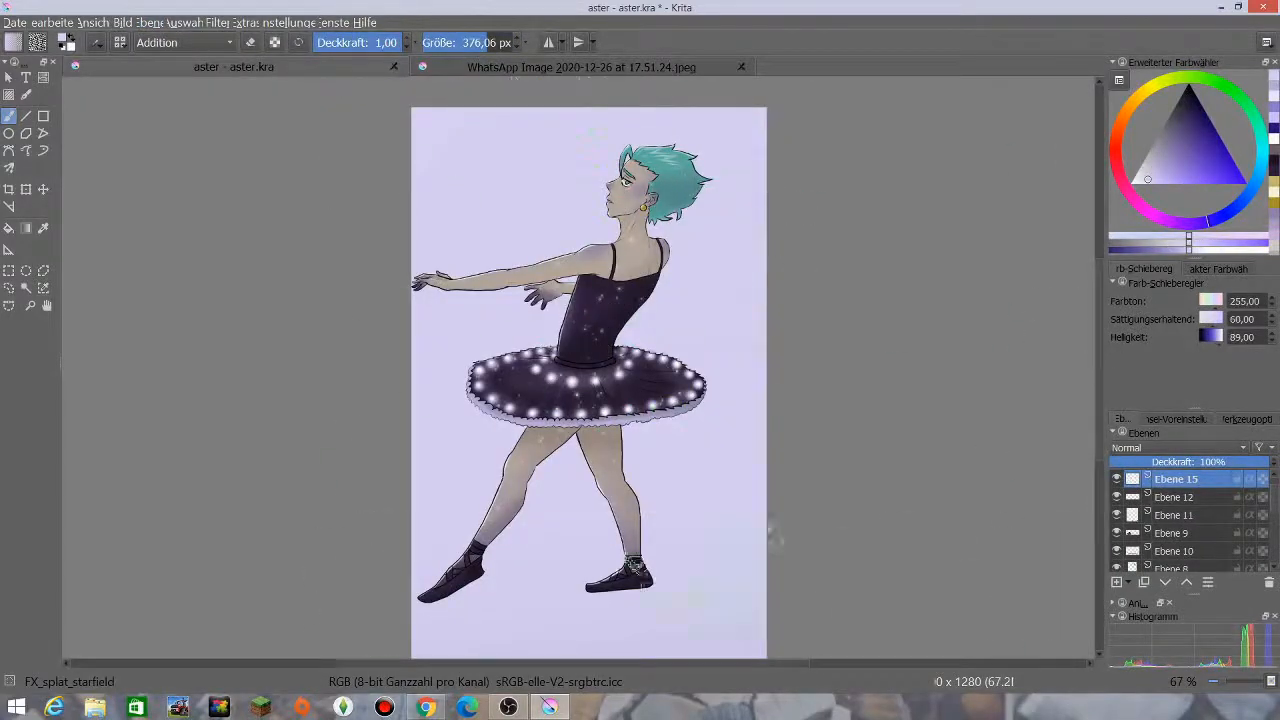
{"action": "left_click", "coordinate": [1172, 532]}
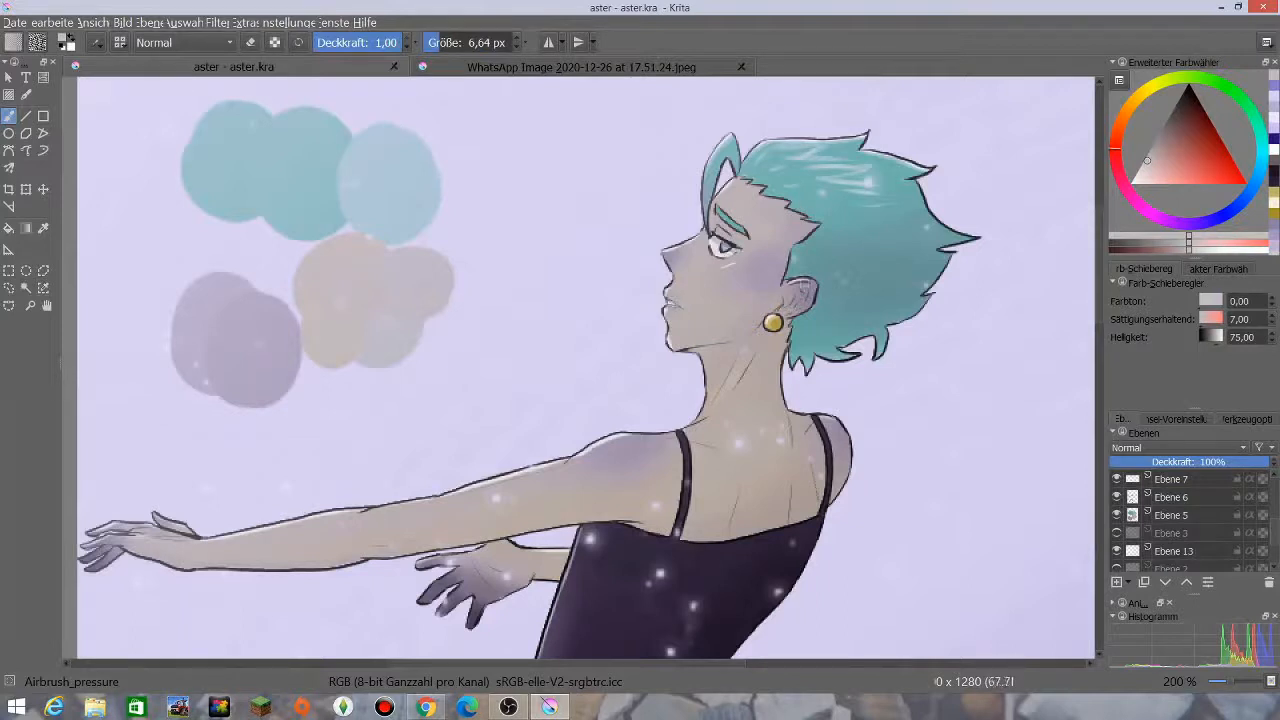
Step: Add airbrush sparkles around head, shoulders and bodice, then export as JPEG to the insta folder
{"action": "left_click", "coordinate": [1164, 164]}
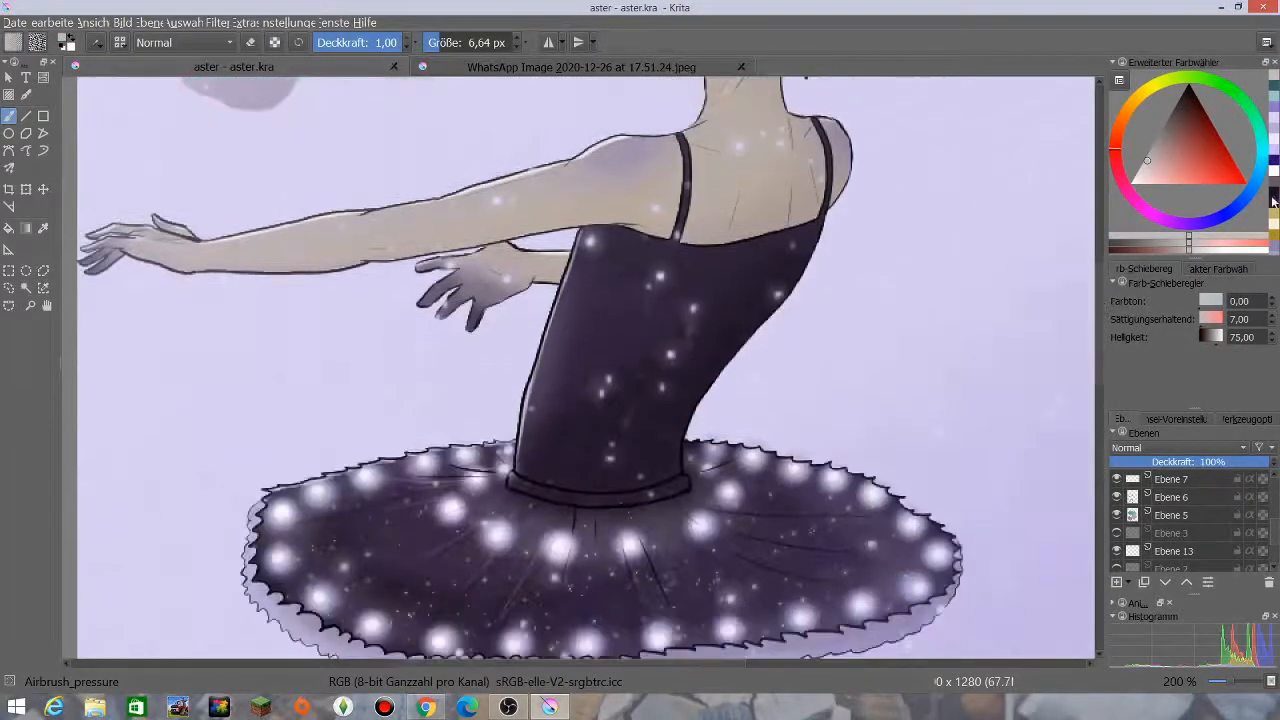
{"action": "left_click", "coordinate": [1188, 96]}
{"action": "type", "text": "aster a little dif"}
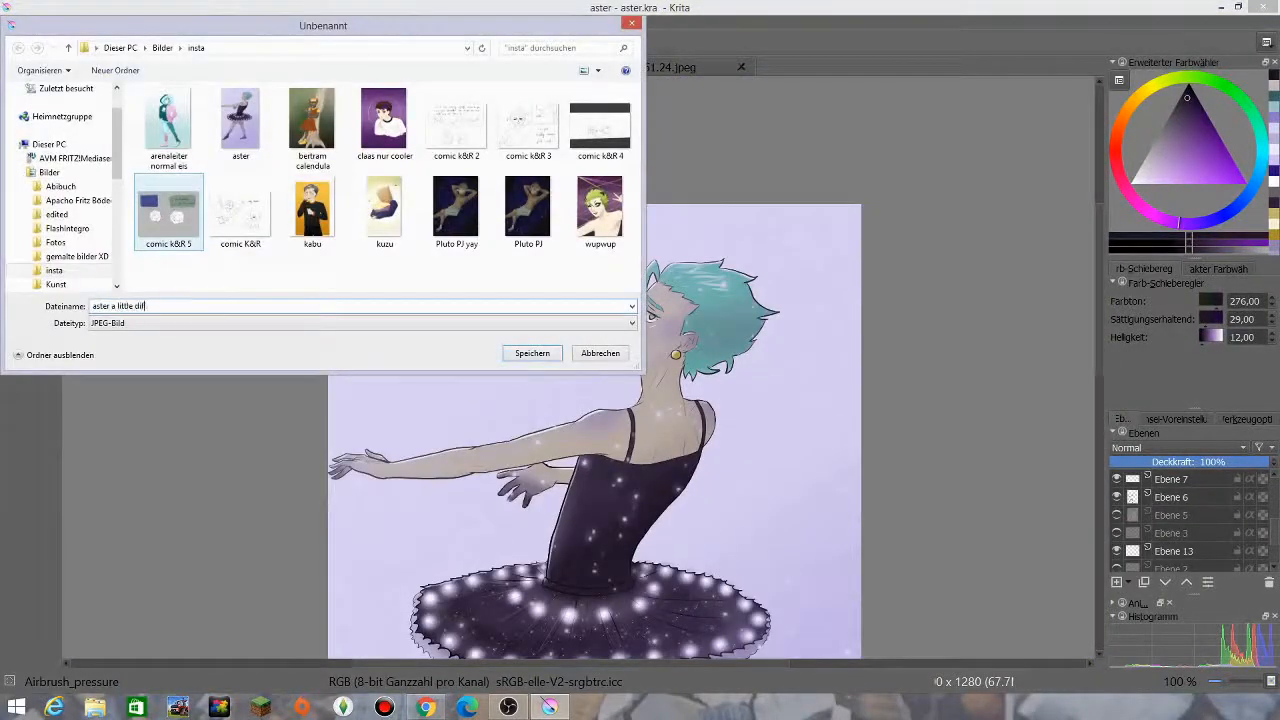
{"action": "left_click", "coordinate": [532, 352]}
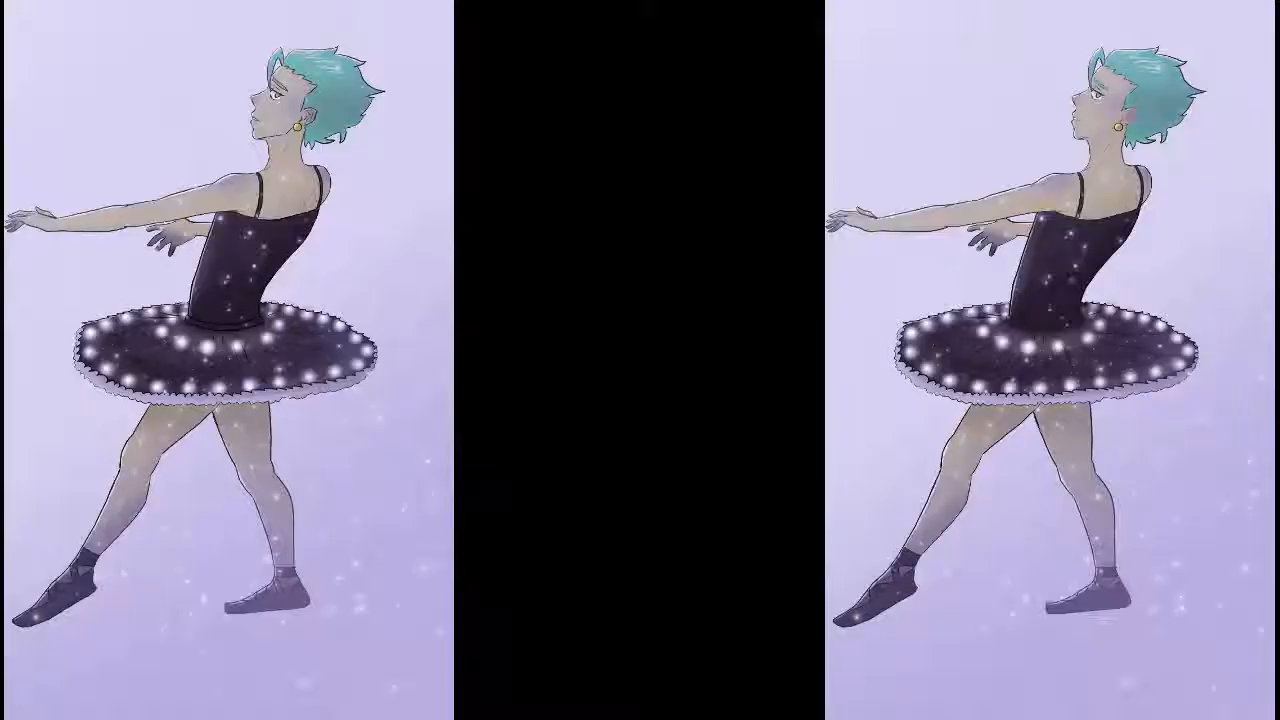